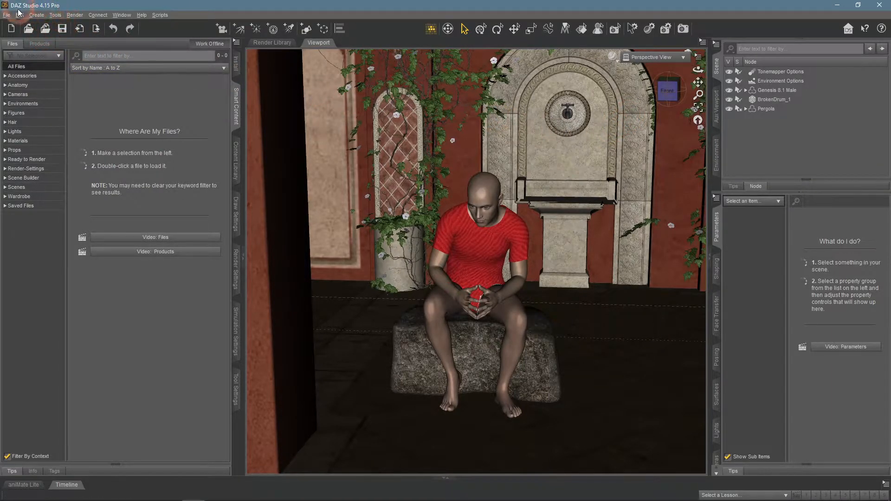
Create a new camera from the Create menu and accept the dialog defaults
click(30, 15)
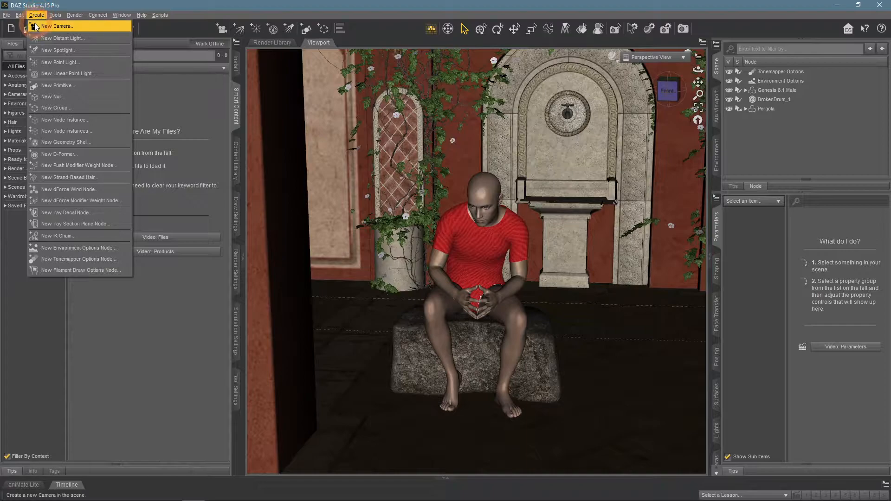
mouse_move(84, 29)
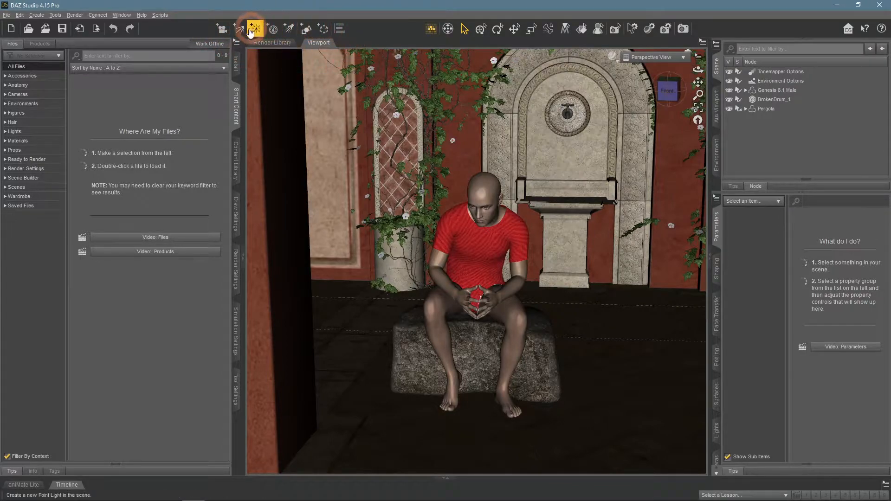
mouse_move(220, 27)
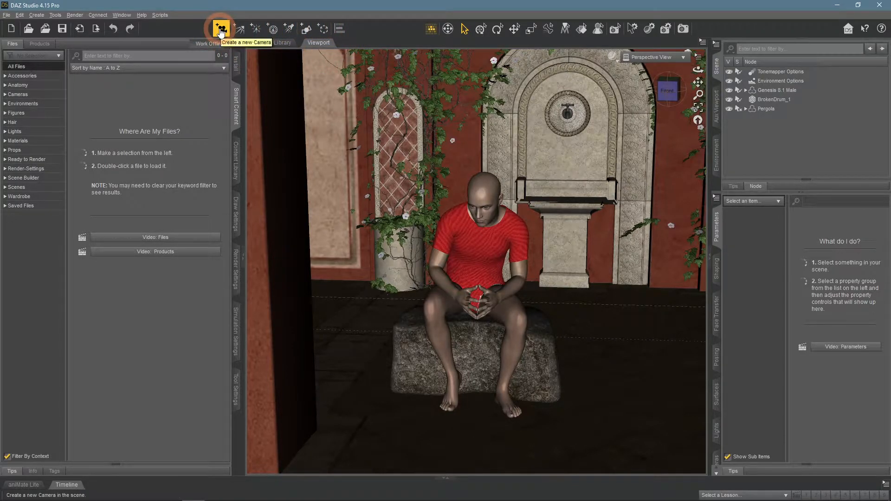
click(220, 28)
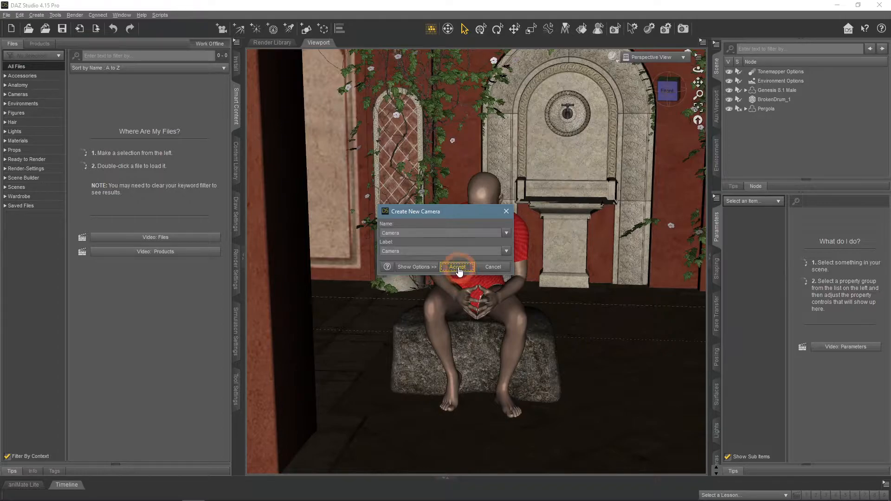
click(457, 267)
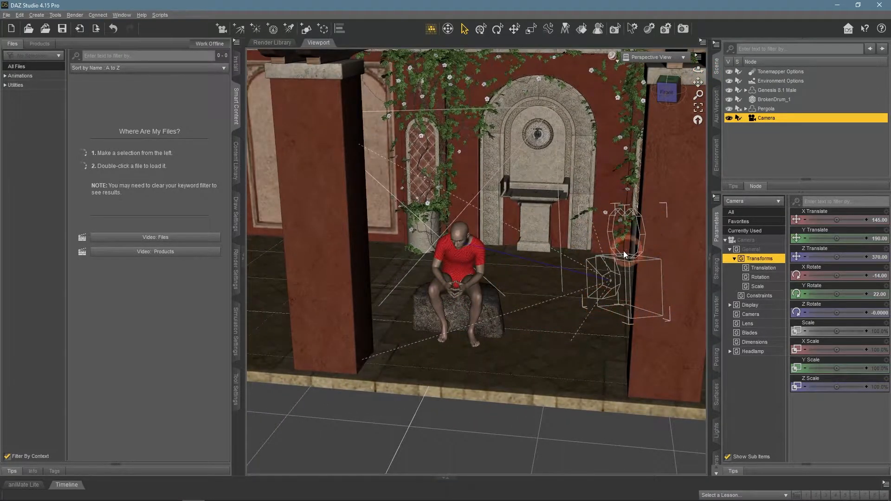
mouse_move(697, 121)
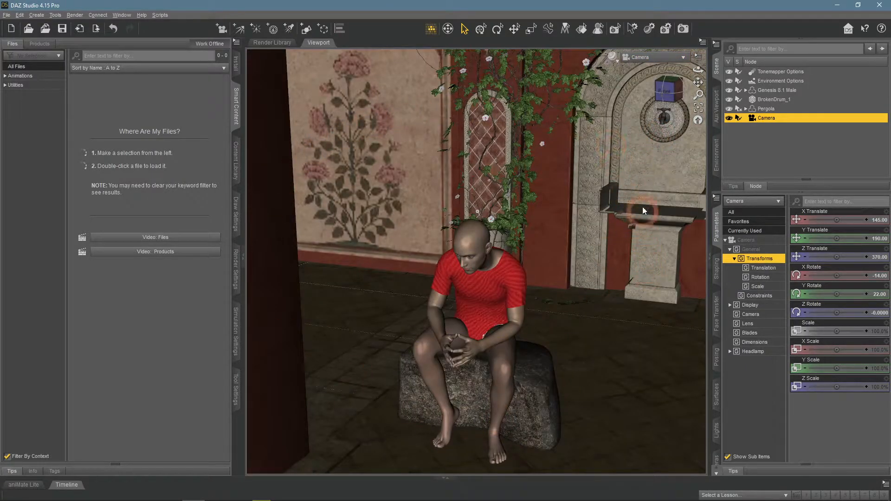
Look through the new camera and adjust its Y translate so the seated man fills the frame
click(683, 57)
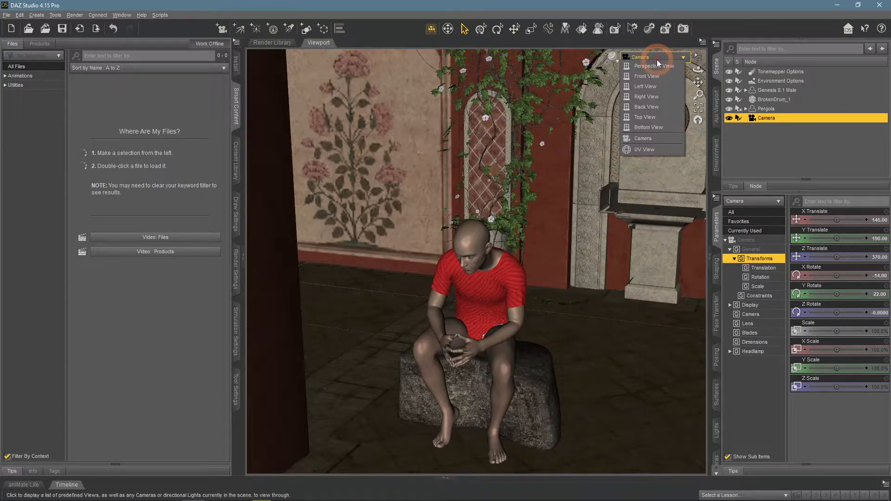
click(653, 66)
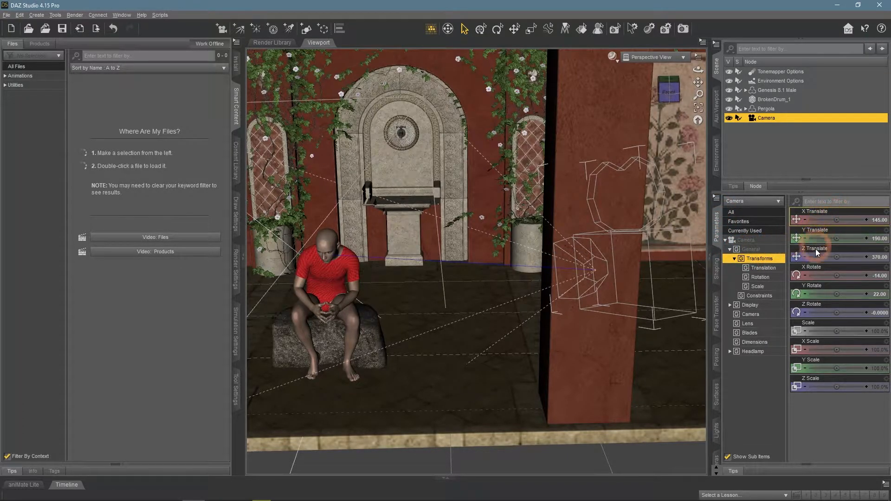
drag(840, 238, 847, 238)
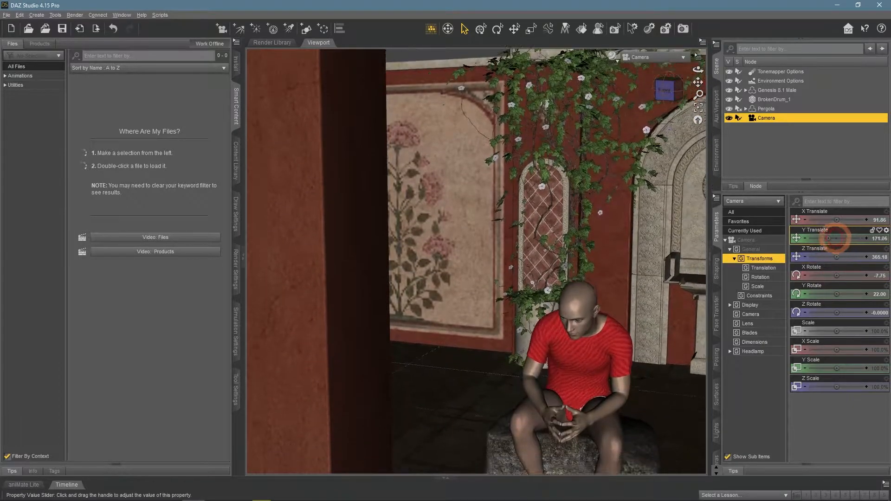
drag(830, 239, 830, 294)
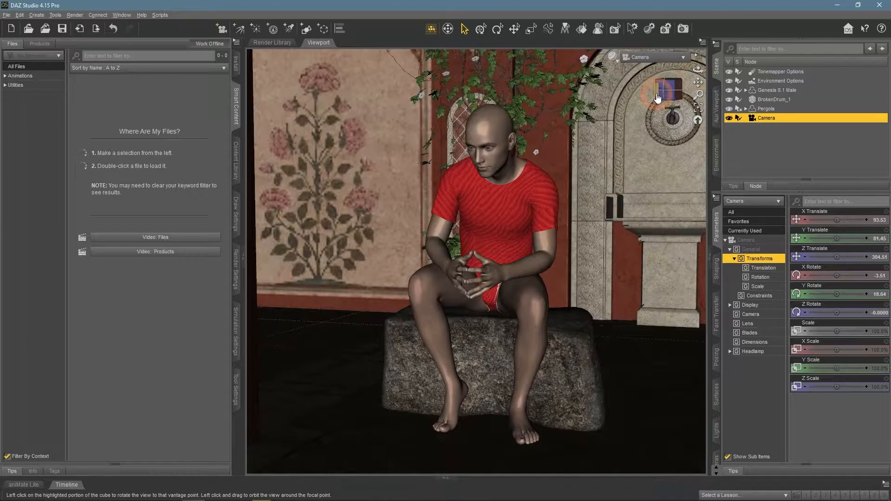
click(668, 88)
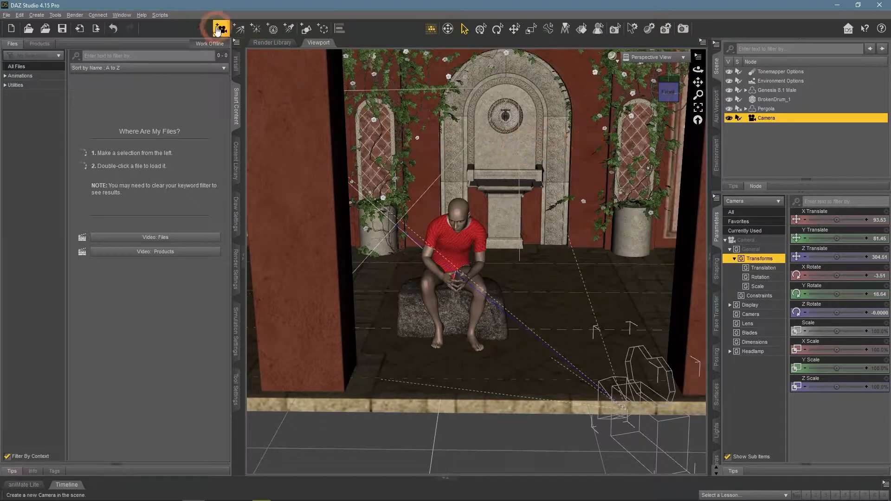
click(222, 27)
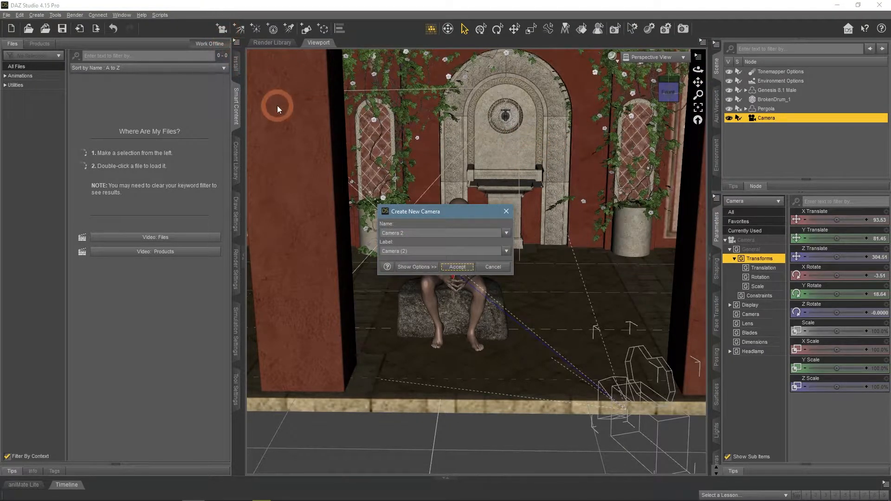
click(416, 267)
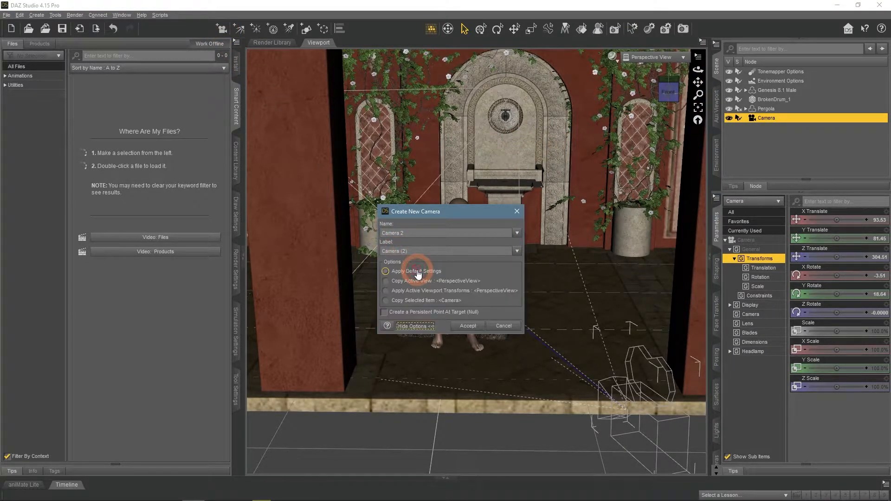
click(385, 271)
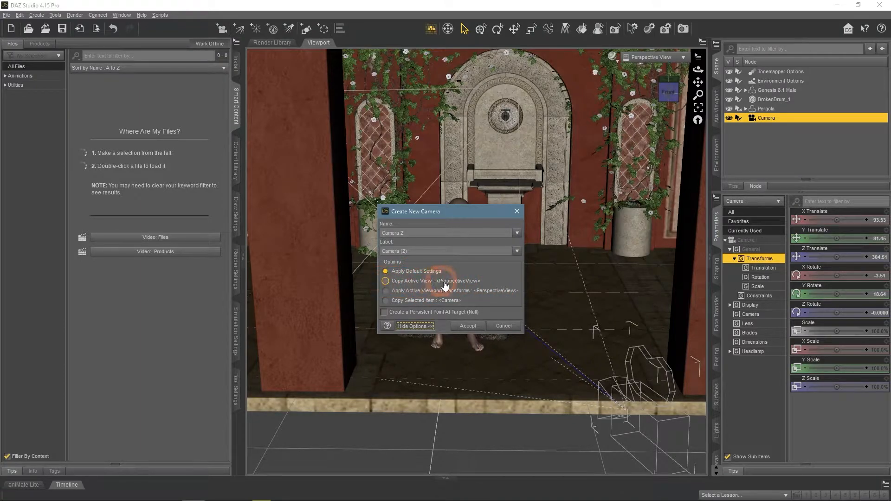
click(386, 281)
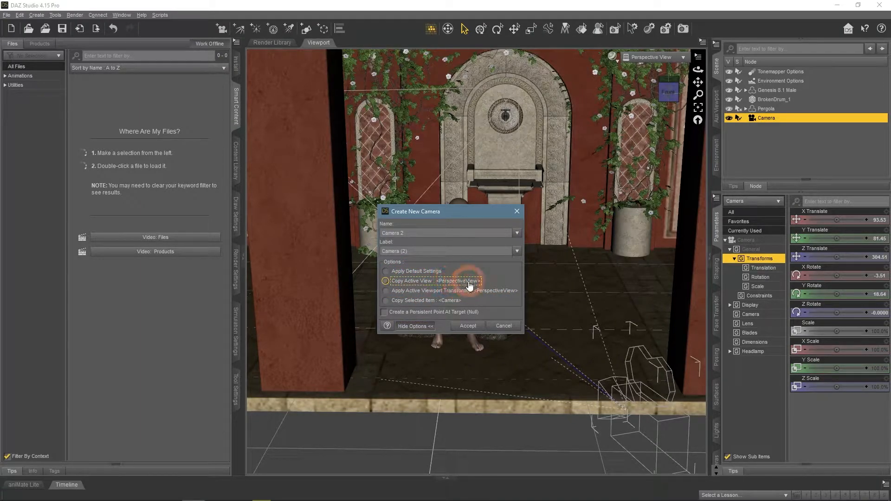
click(468, 325)
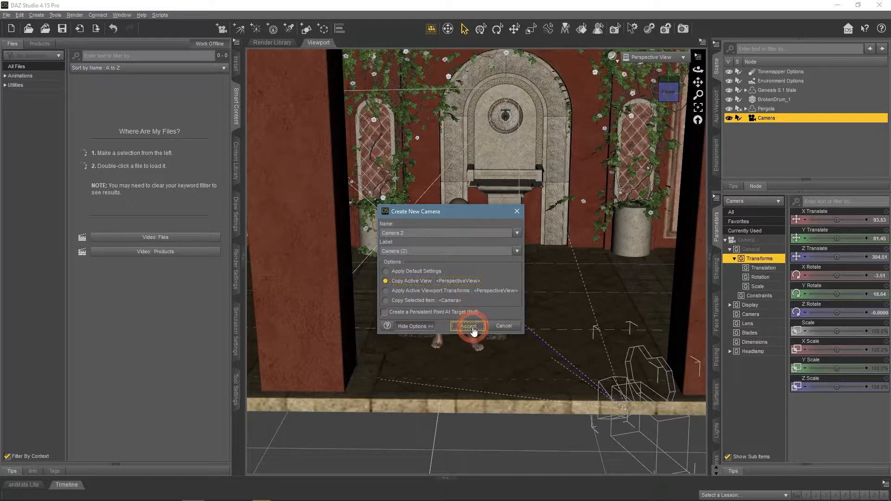
click(467, 325)
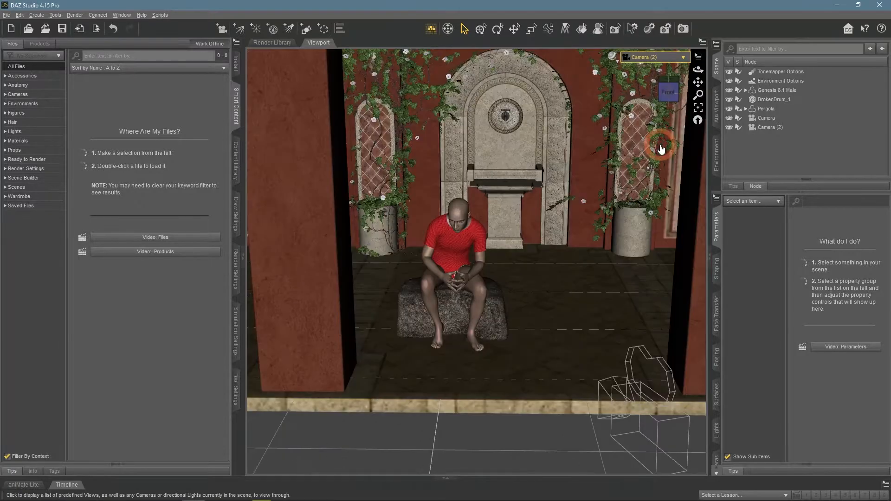
click(770, 126)
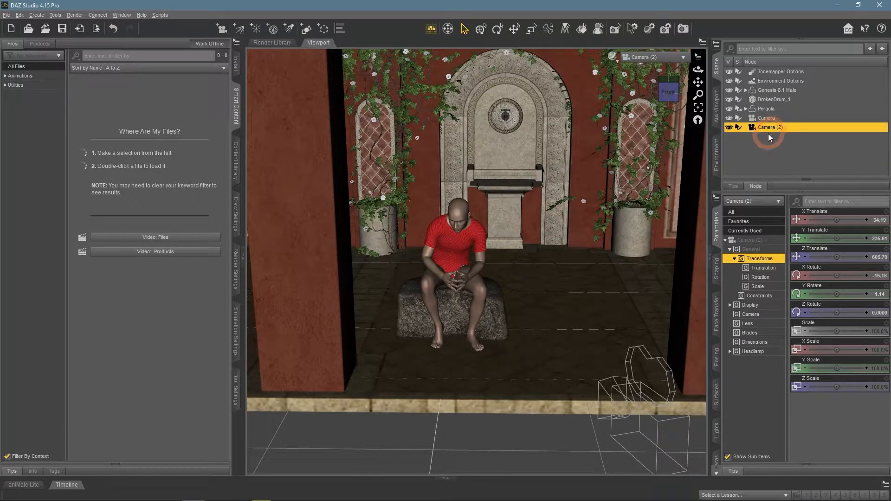
right_click(770, 134)
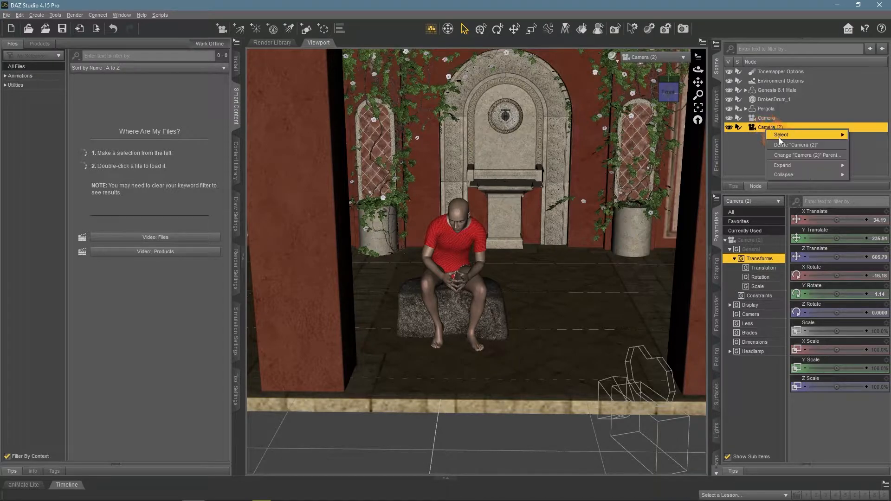
click(796, 145)
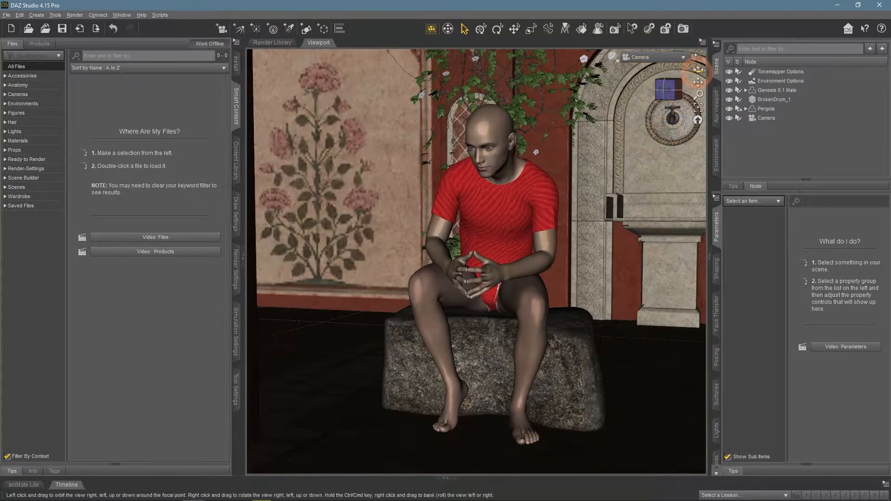
Turn on the thirds guide overlay and select the Camera to show its headlamp settings
click(699, 56)
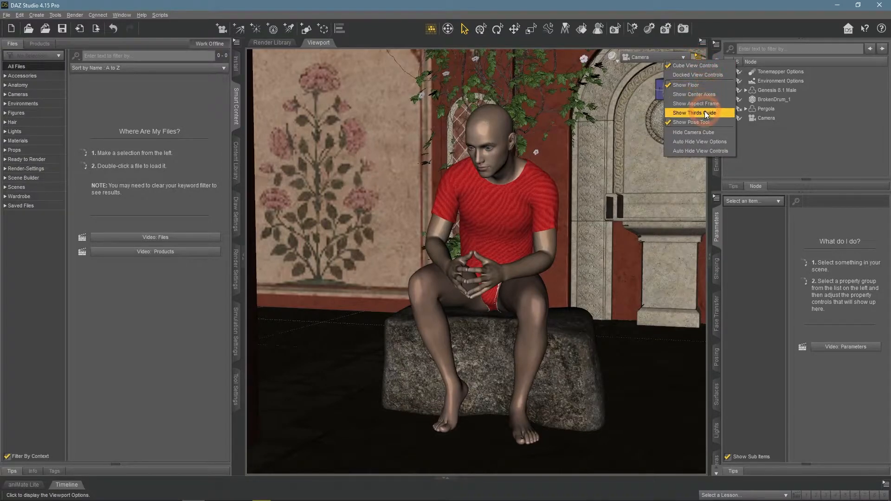
click(695, 112)
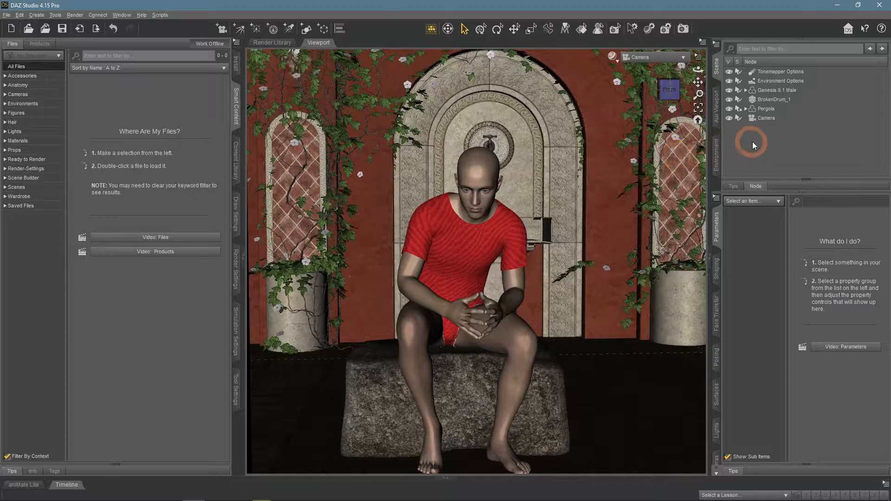
click(767, 118)
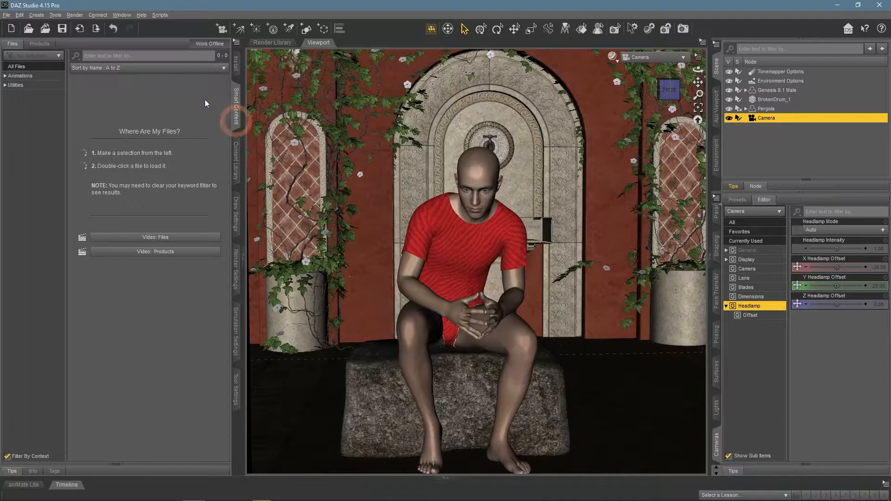
click(122, 15)
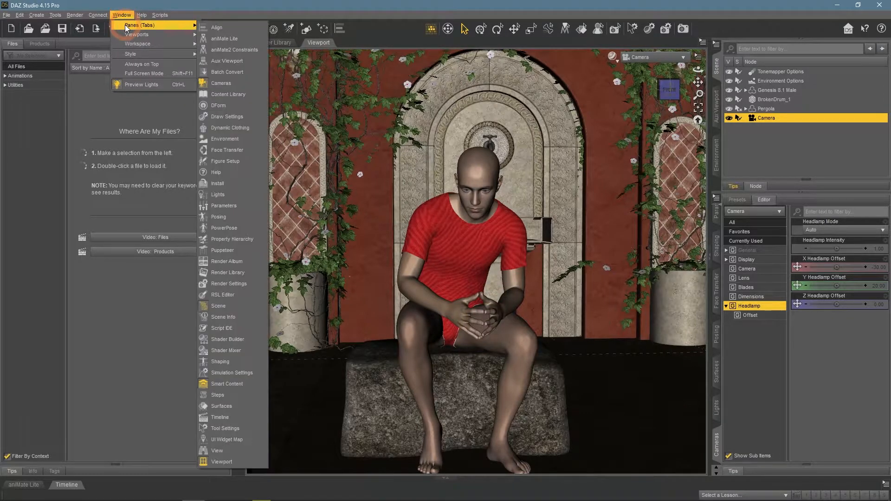
mouse_move(235, 84)
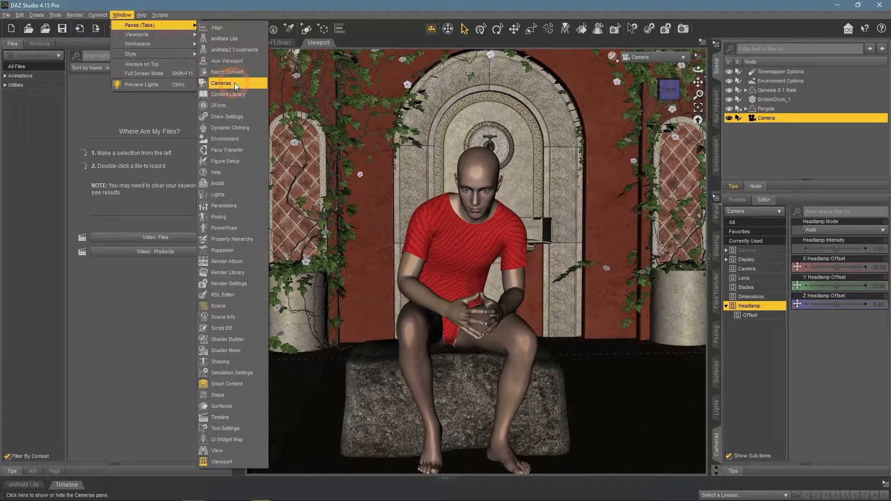
click(221, 83)
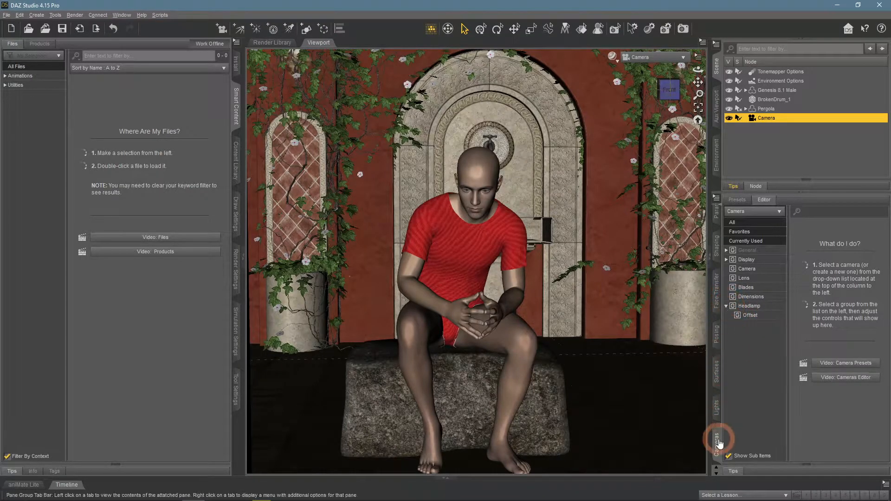
mouse_move(750, 285)
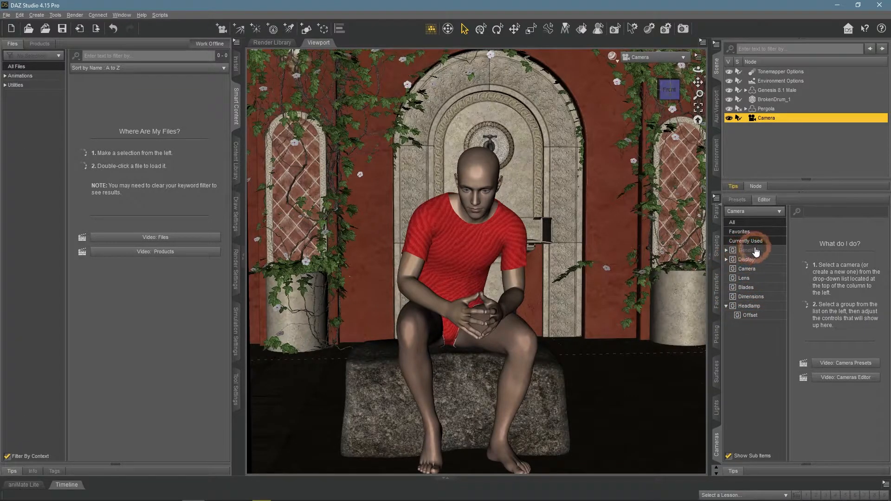
click(746, 251)
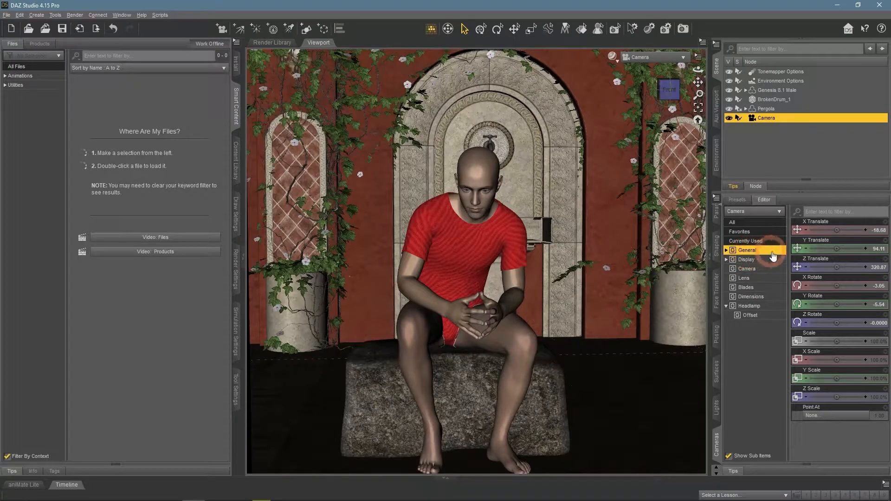
mouse_move(841, 305)
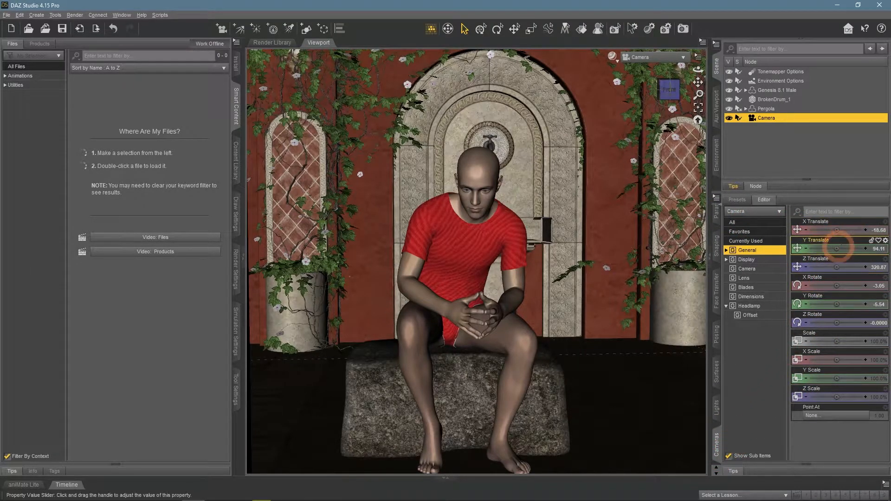
drag(847, 229, 838, 229)
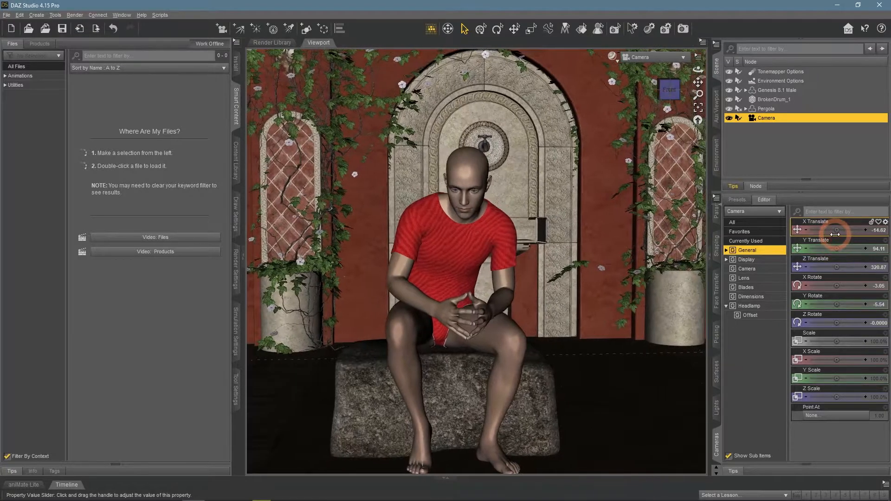
drag(838, 304, 846, 295)
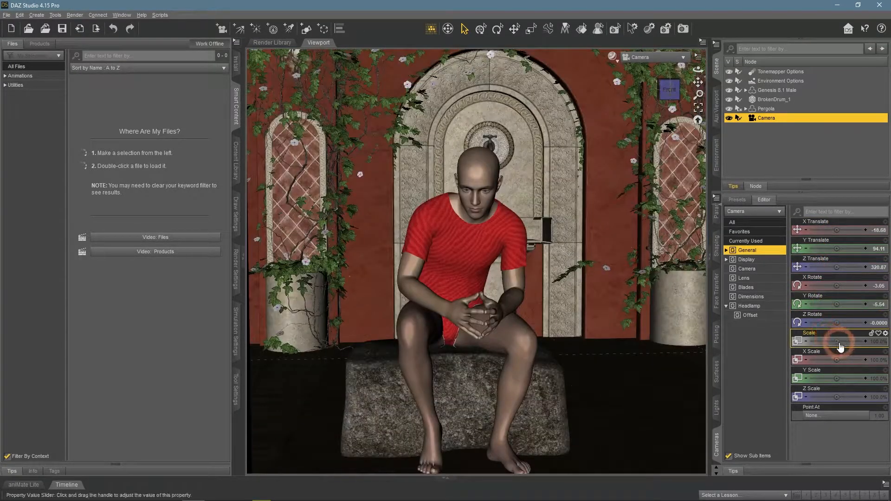
drag(824, 341, 846, 341)
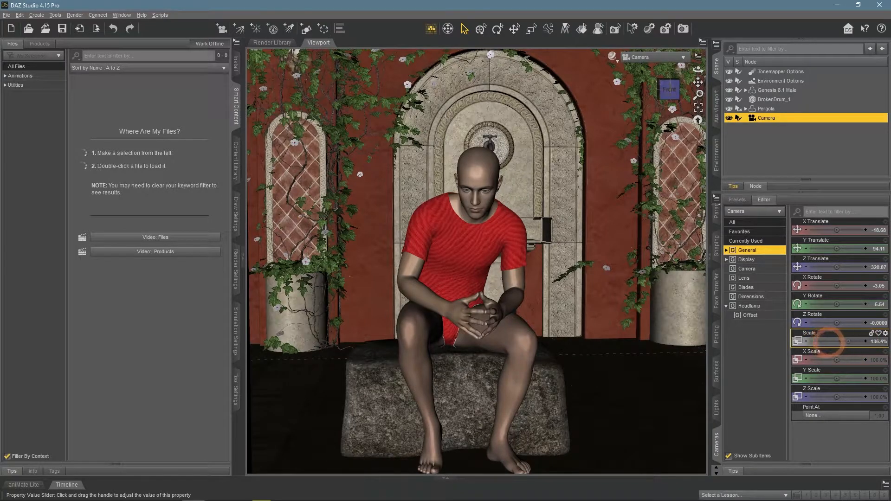
click(885, 332)
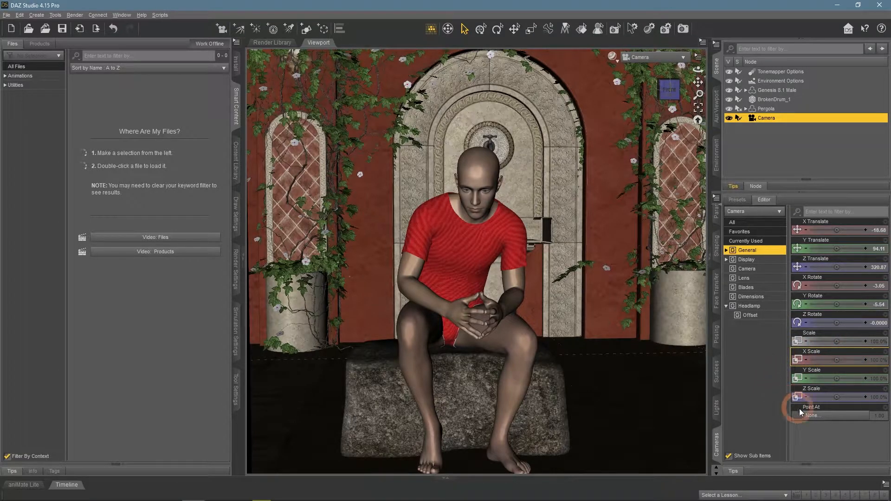
click(828, 415)
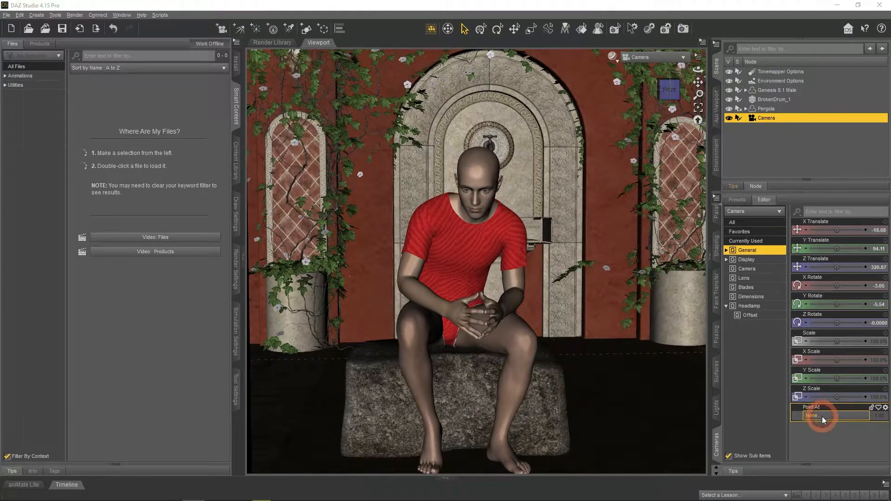
click(813, 415)
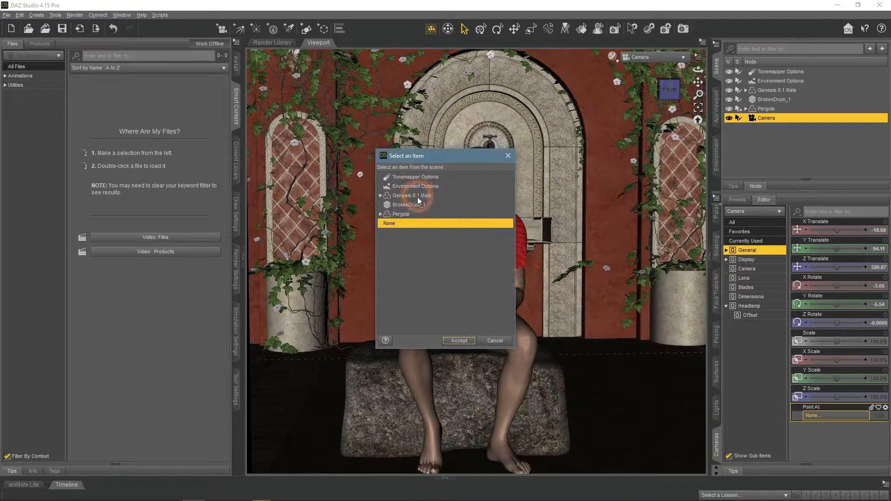
click(458, 340)
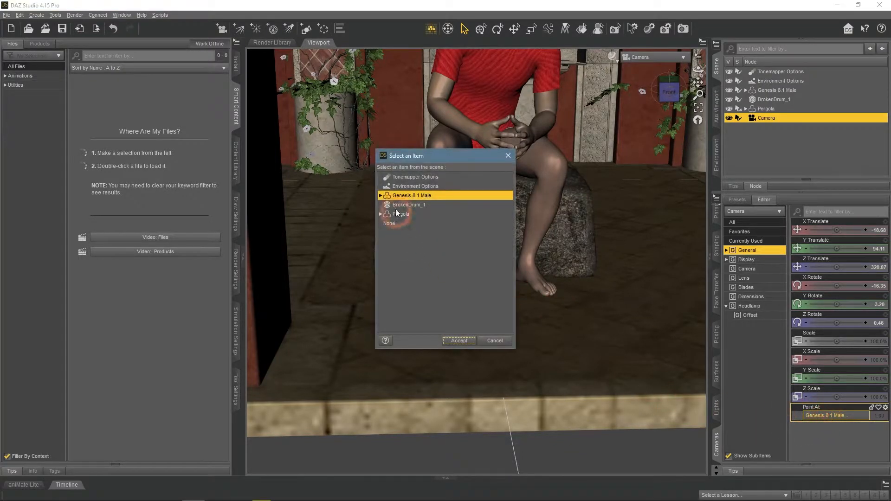
click(381, 195)
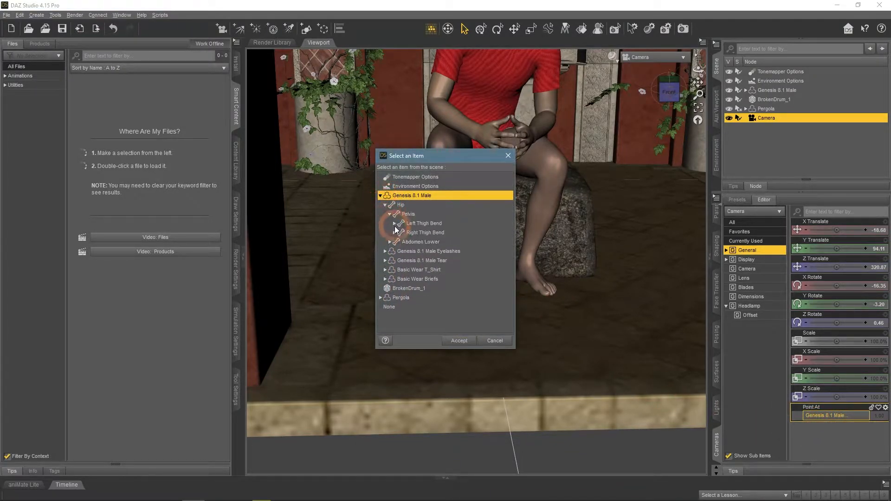
click(395, 223)
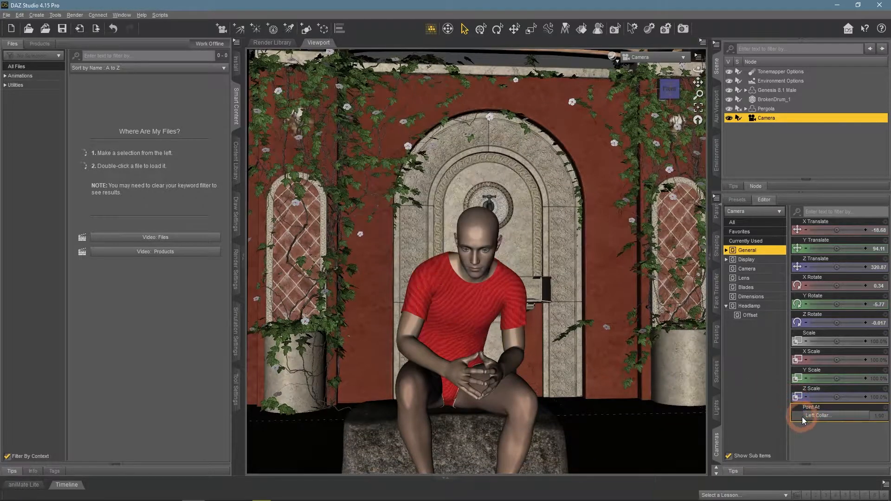
click(830, 414)
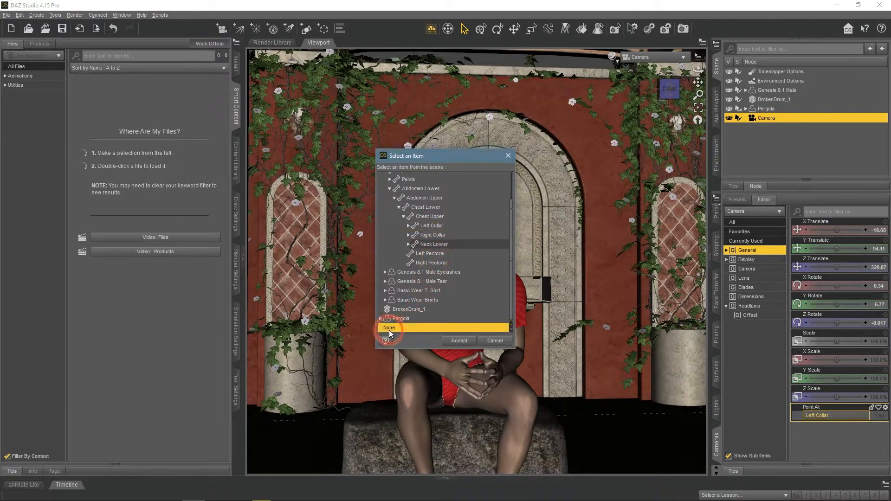
click(458, 340)
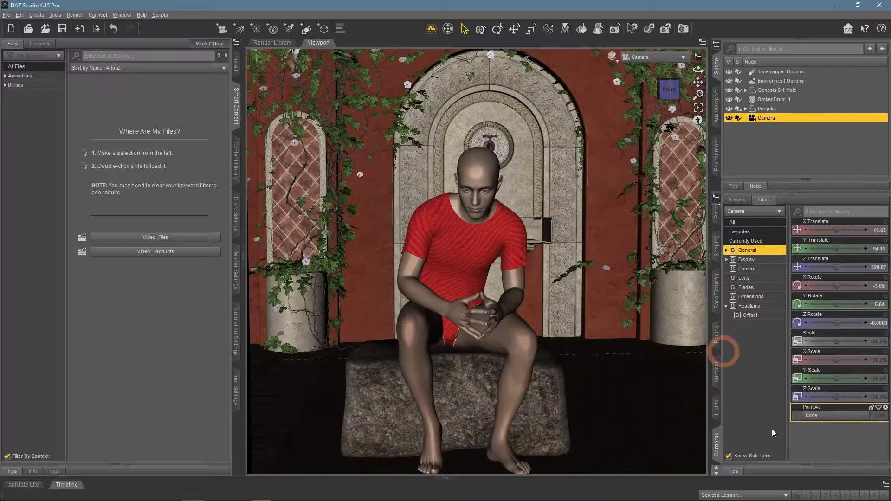
View the camera from Perspective View and toggle its Display visibility and selectability settings
click(746, 259)
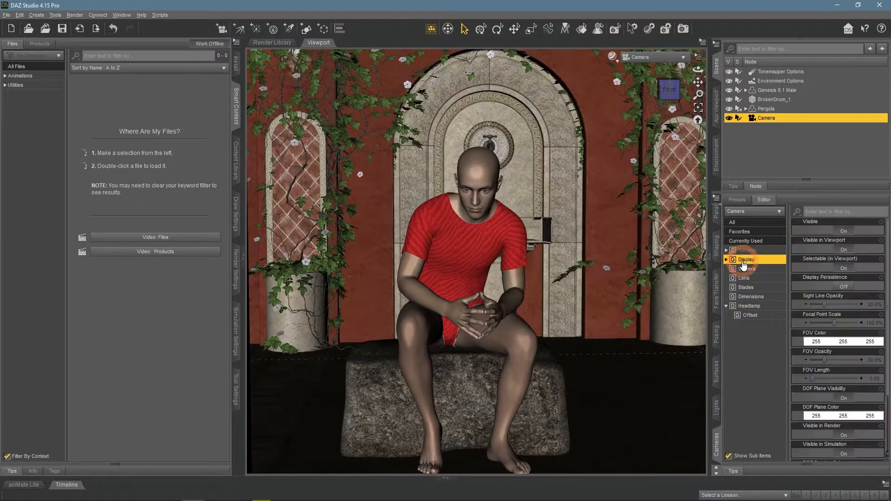
click(654, 57)
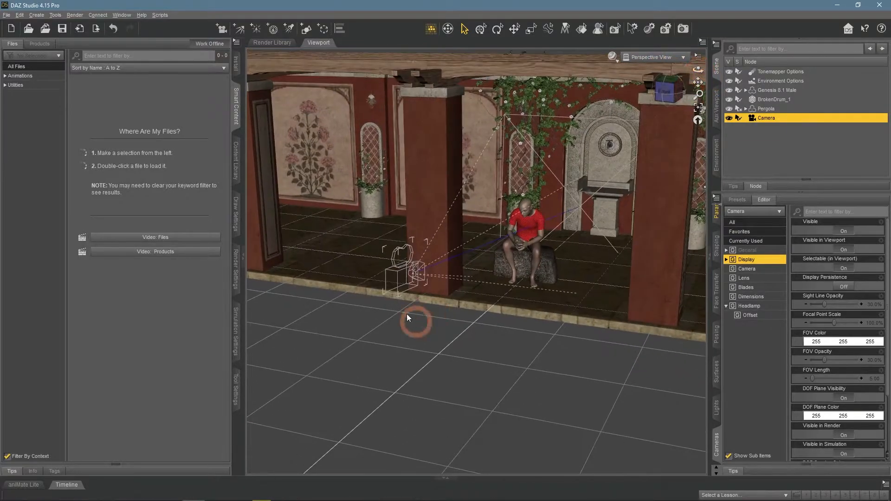
click(844, 231)
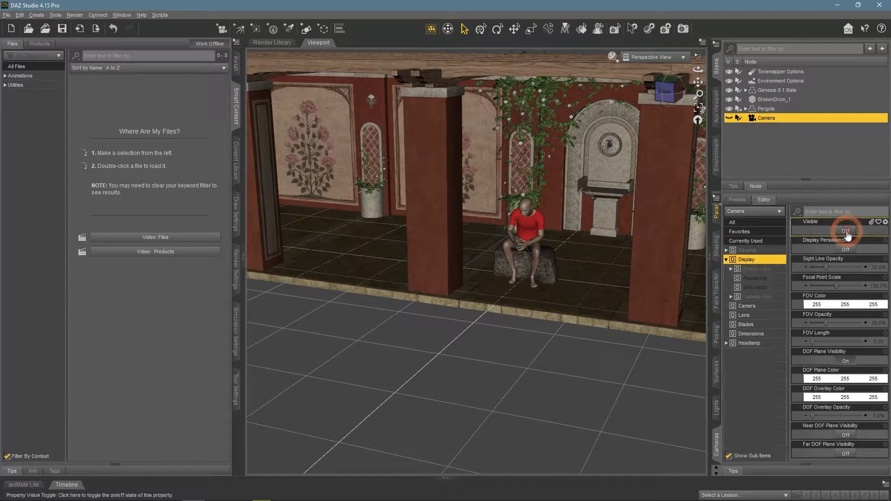
click(845, 230)
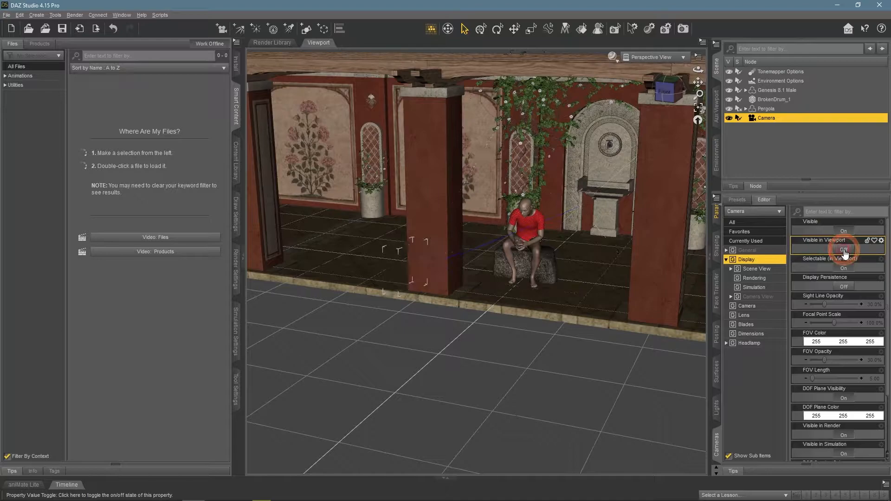
click(843, 249)
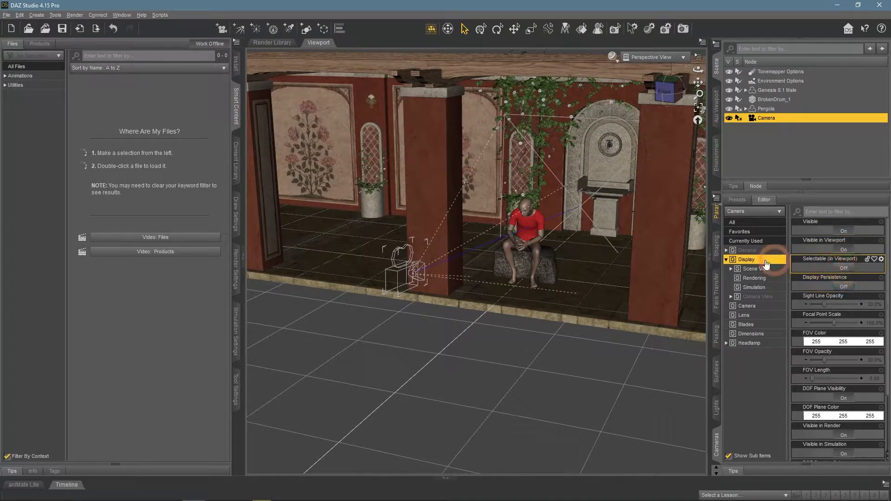
click(843, 267)
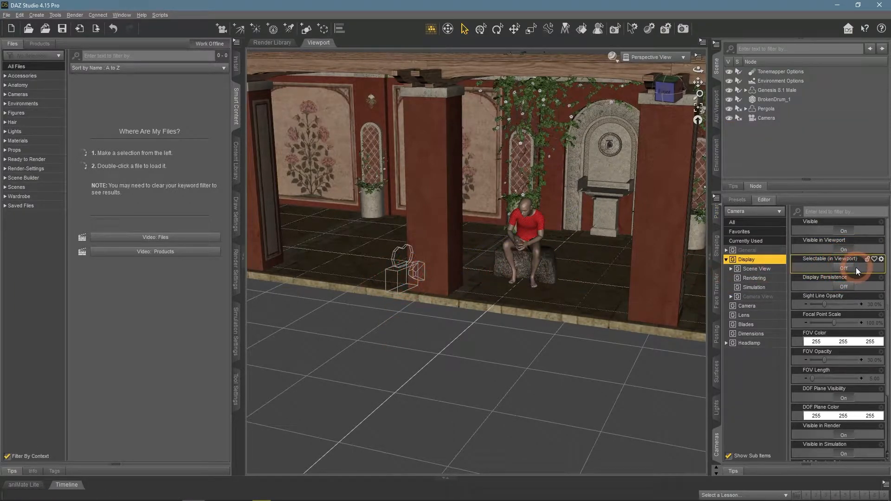
click(843, 268)
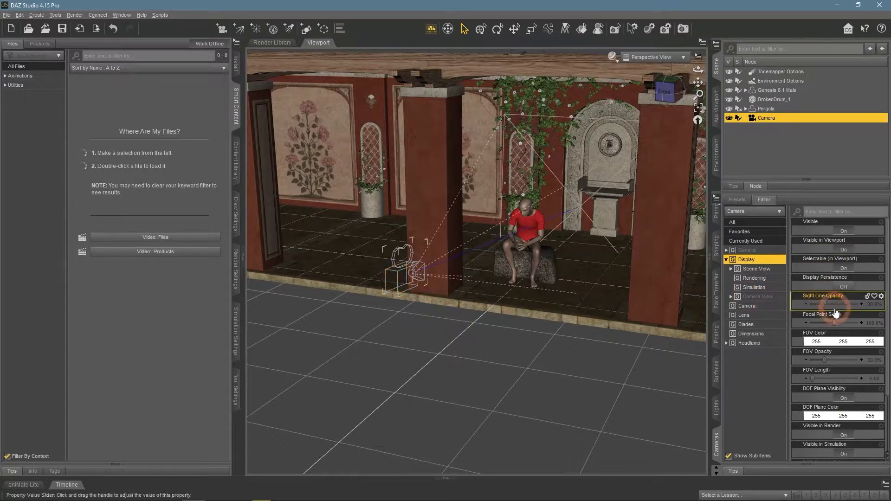
Raise sight line opacity to about 50%, enlarge the focal point, set FOV color blue and show DOF planes
drag(812, 305, 857, 304)
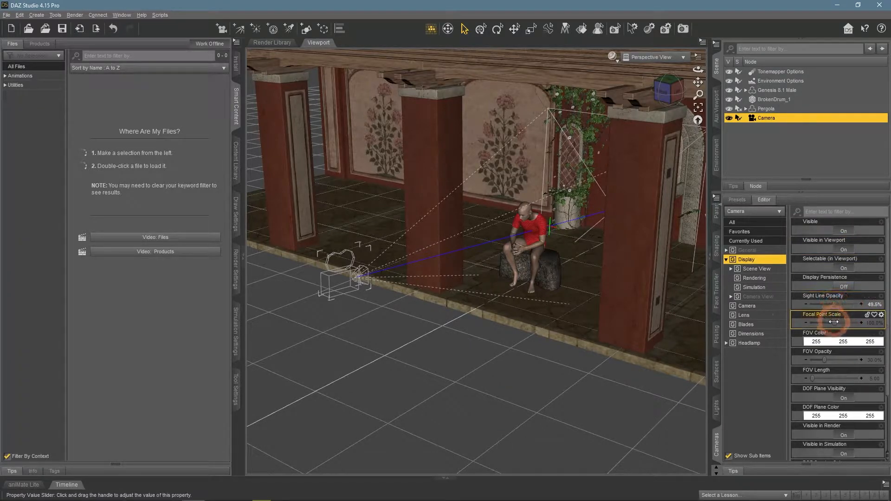
drag(824, 322, 832, 322)
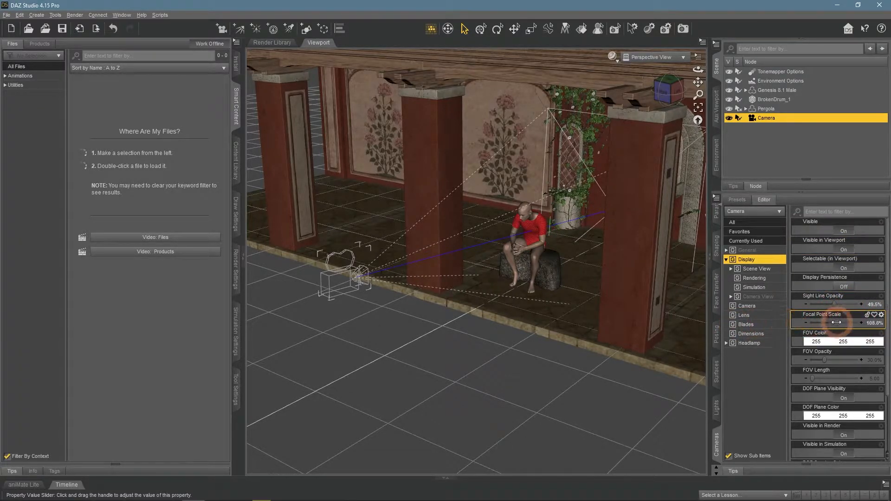
click(843, 342)
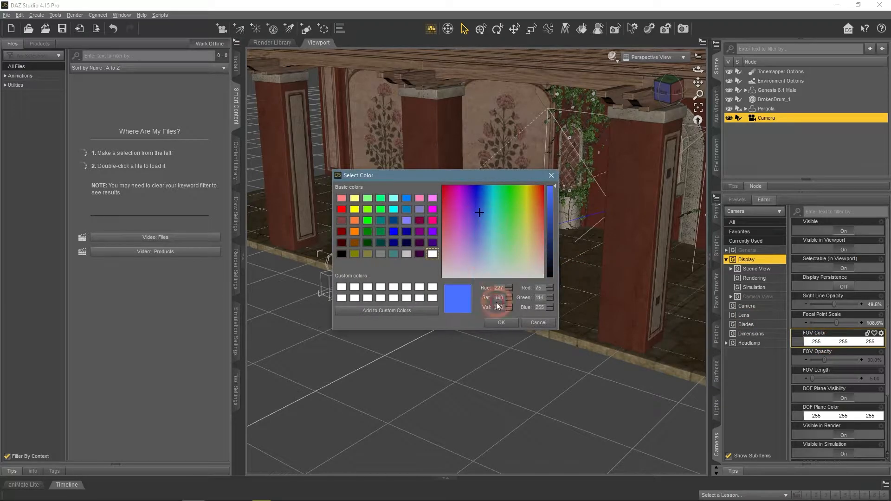
click(500, 323)
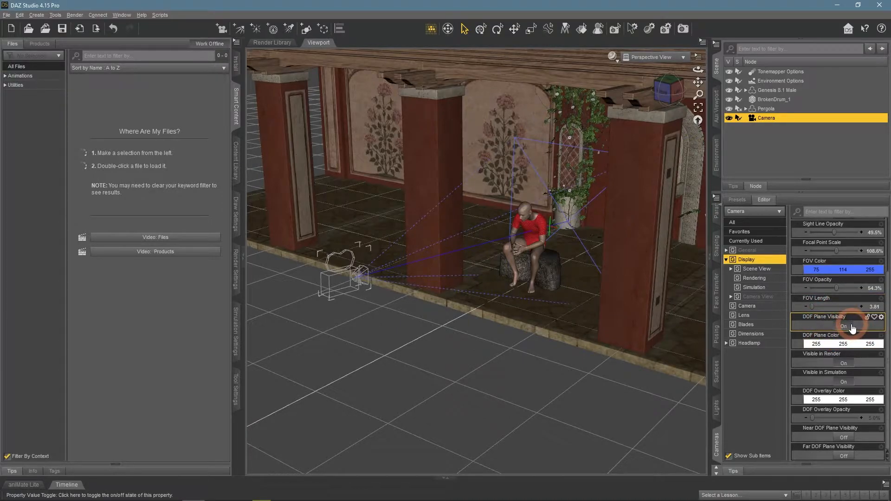
click(843, 326)
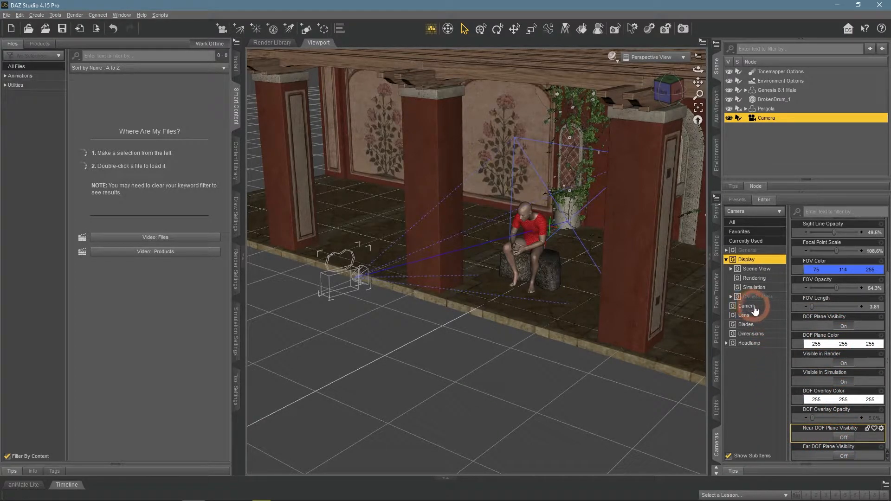
Look through the camera and set Perspective off for a flat orthographic projection
click(748, 306)
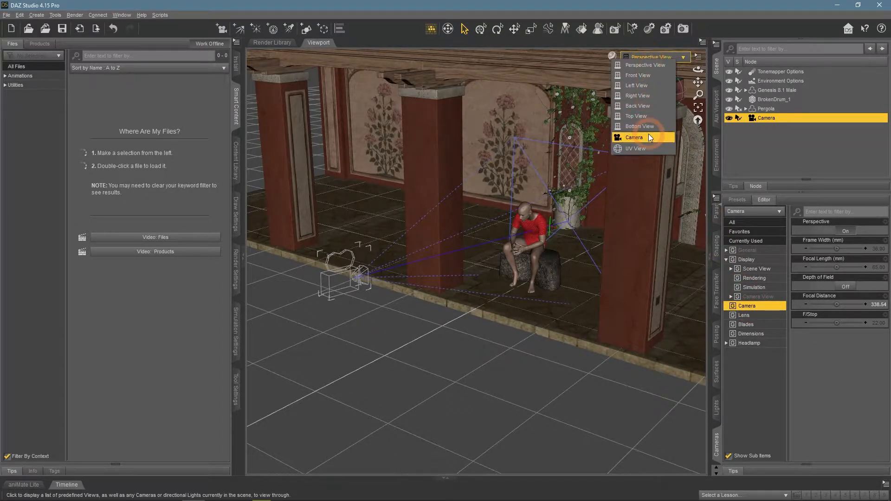
click(634, 137)
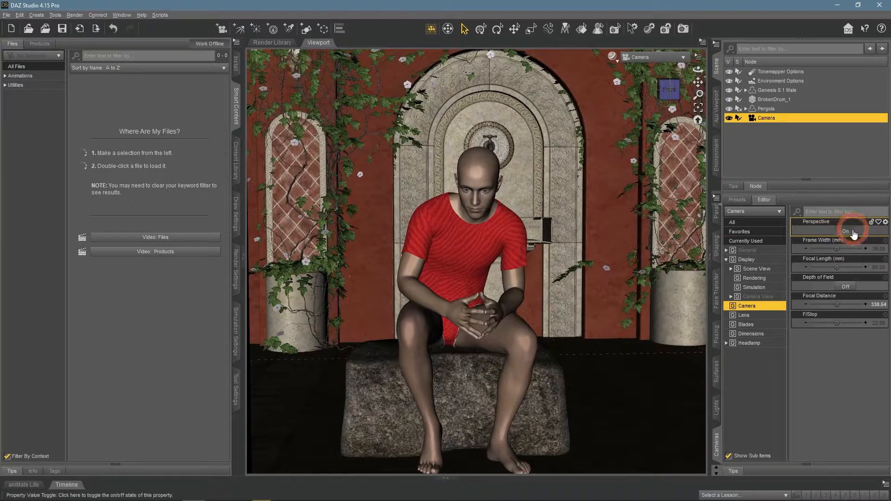
click(846, 231)
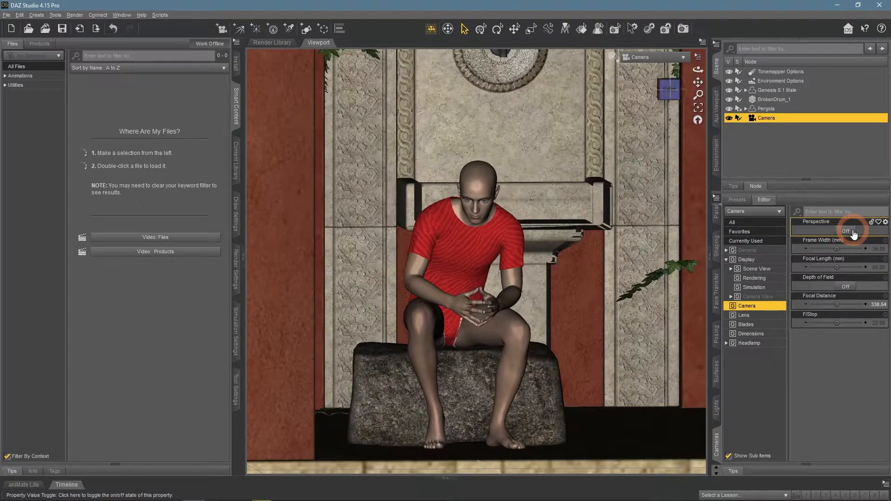
click(846, 231)
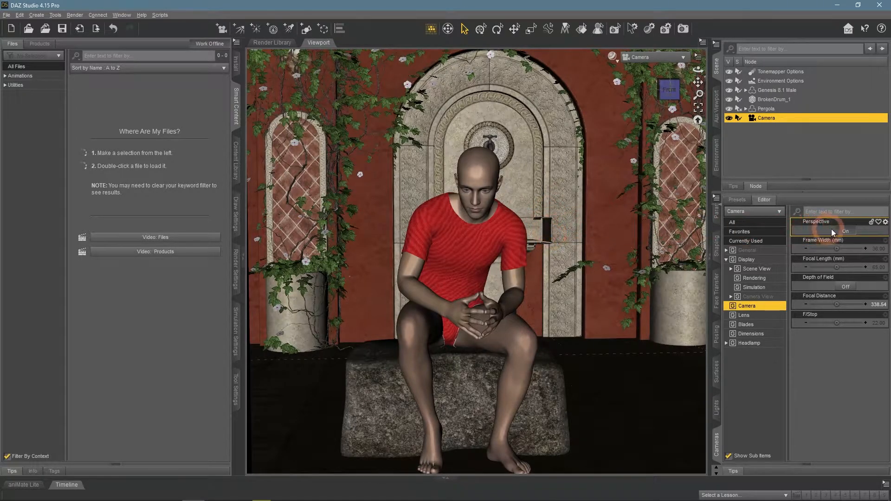
click(839, 230)
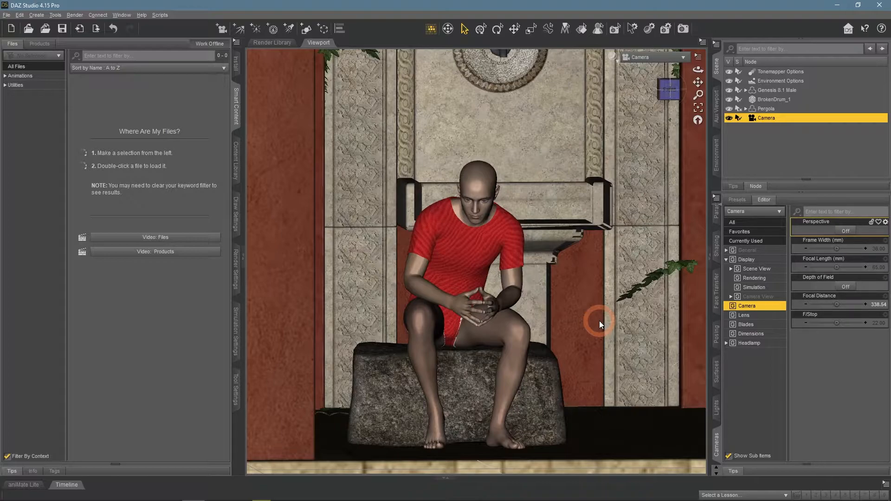
Turn Perspective back on, vary Frame Width and Focal Length, and enable Depth of Field
click(845, 230)
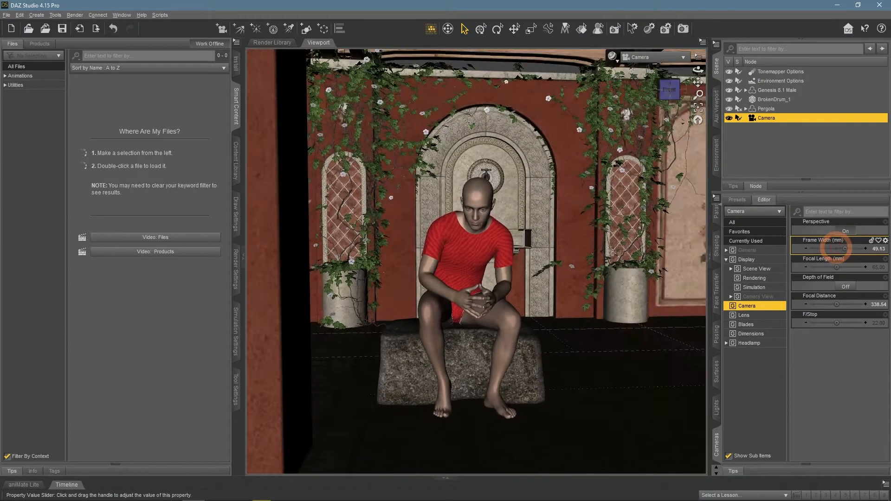
drag(841, 249, 824, 249)
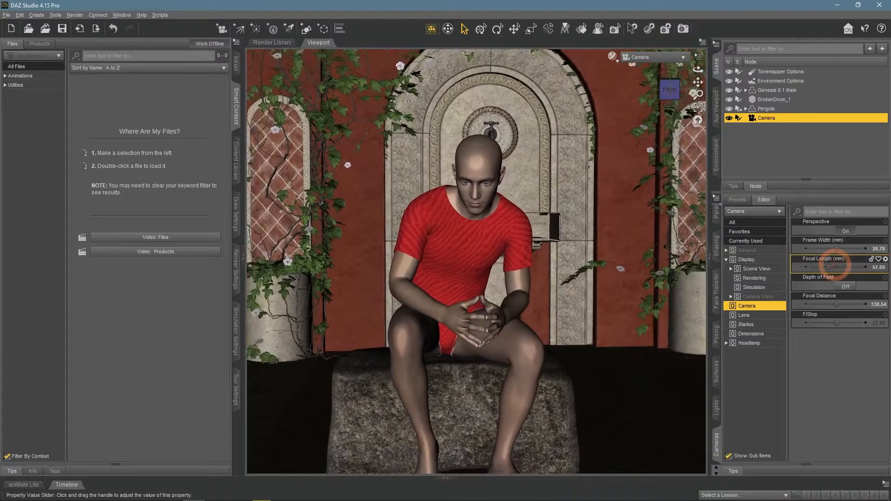
drag(827, 267, 849, 268)
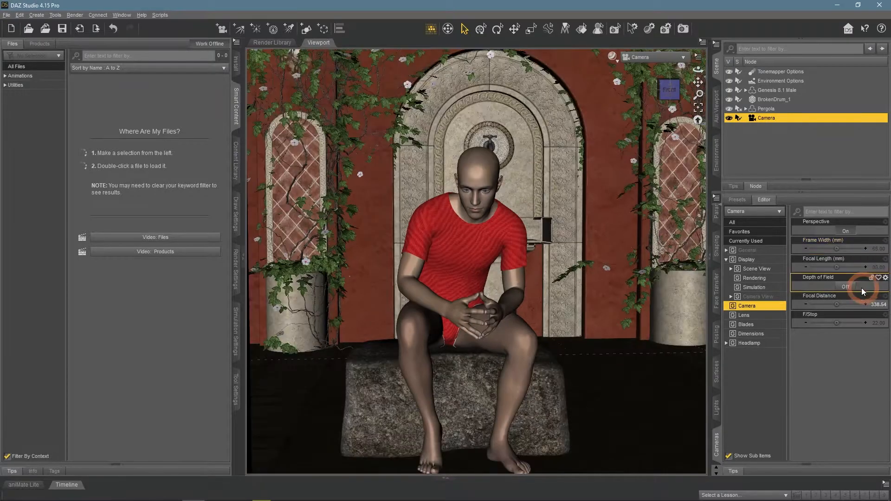
click(845, 287)
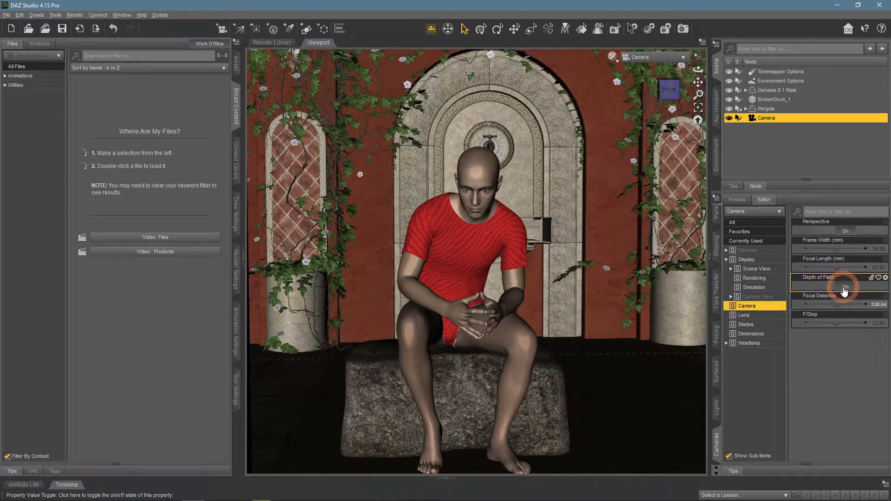
click(844, 286)
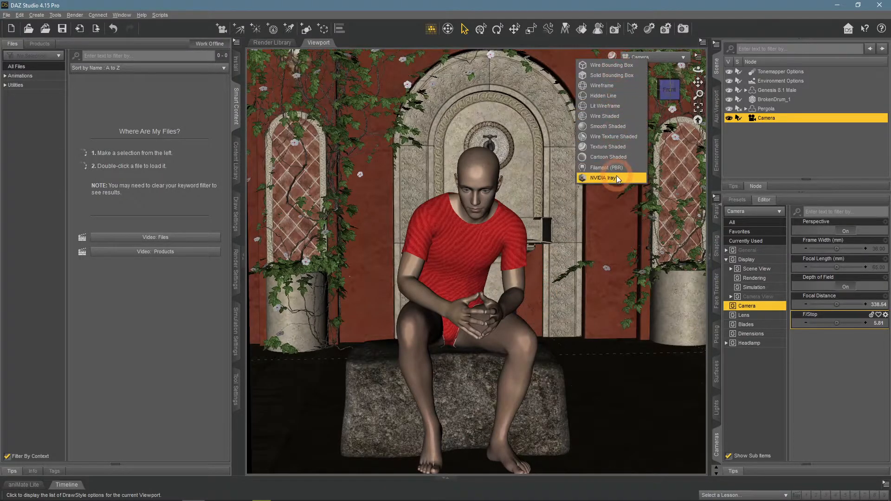
Preview depth-of-field blur in NVIDIA Iray, return to Texture Shaded and set Focal Distance to 320
click(611, 177)
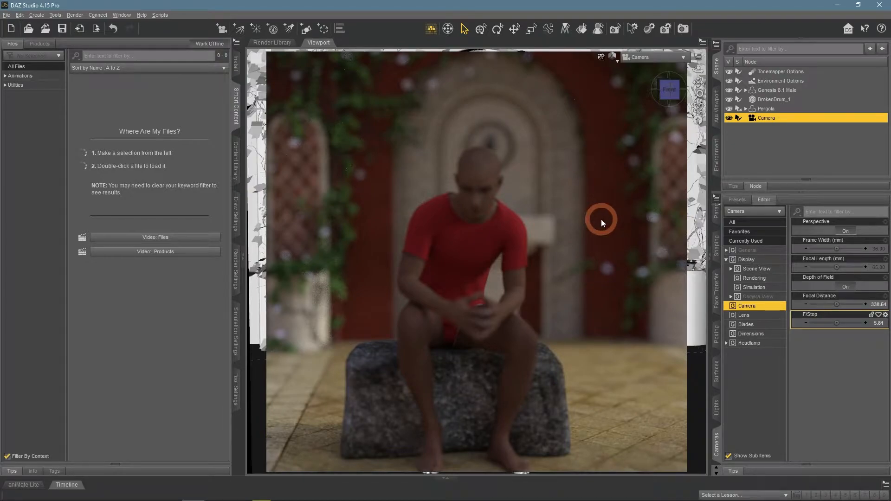
click(601, 57)
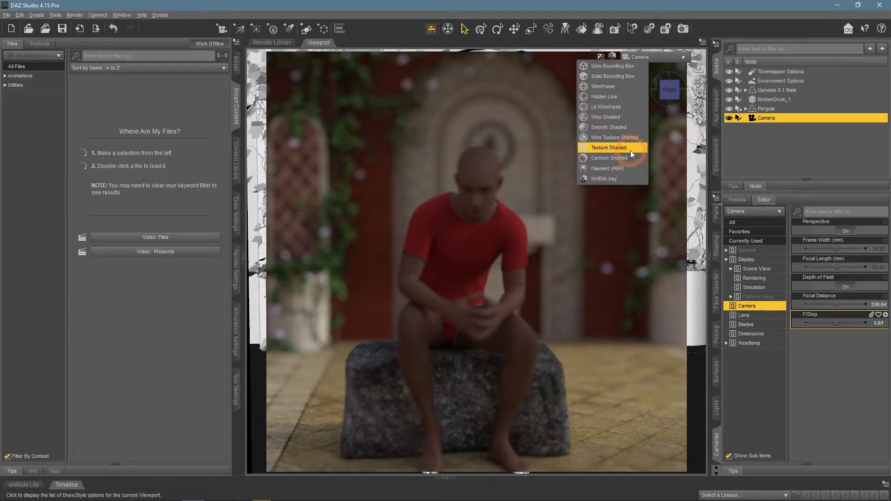
click(608, 148)
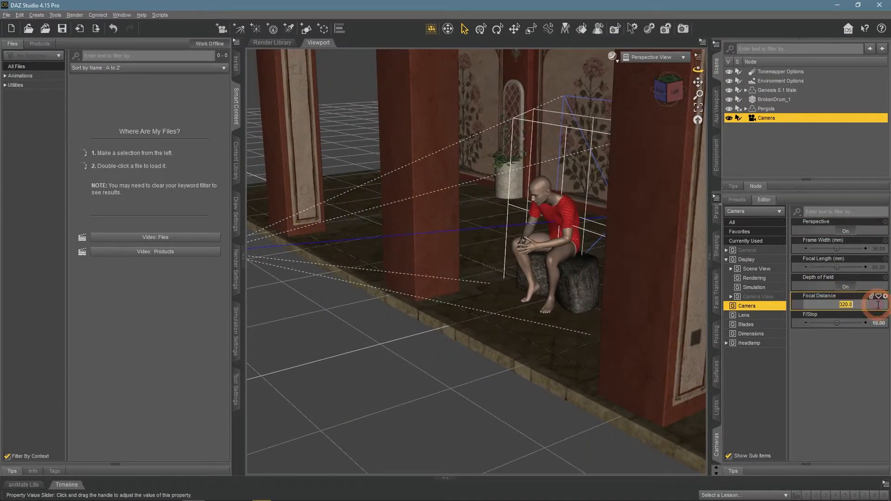
drag(843, 305, 829, 305)
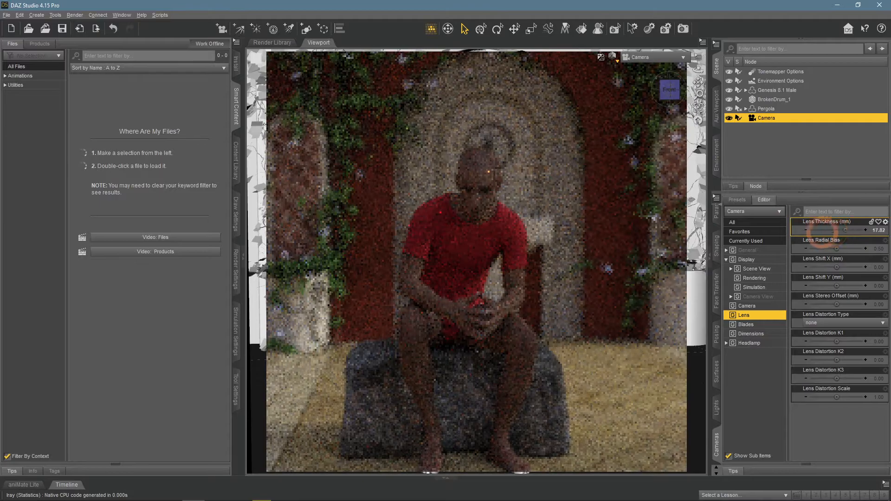
Increase the camera's Lens Thickness value
drag(824, 230, 858, 231)
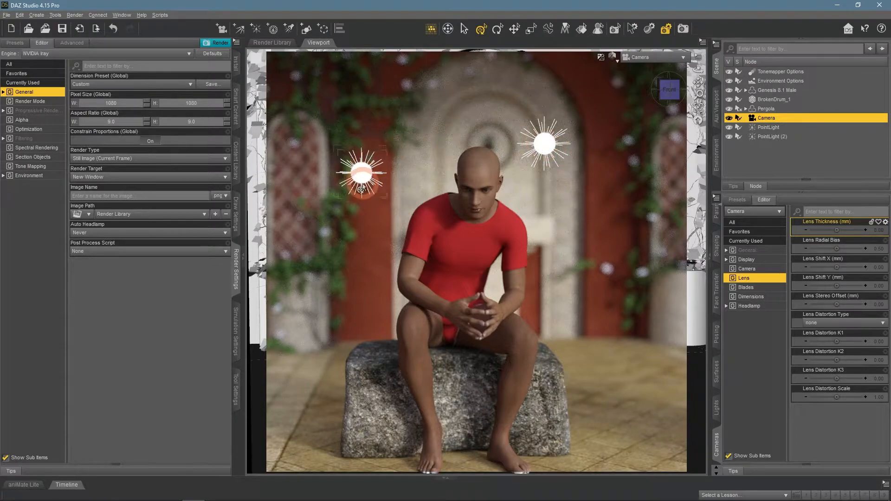
Select a point light, reselect the Camera and set Lens Radial Bias to 0.50
click(769, 134)
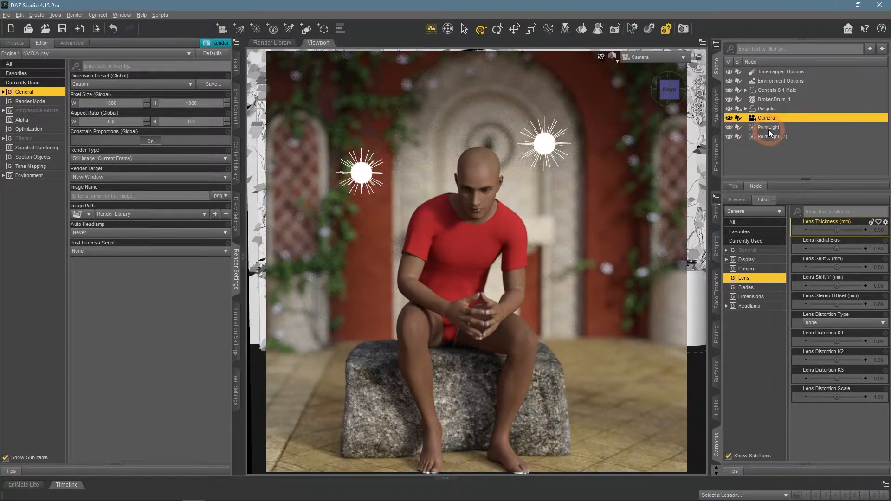
click(769, 128)
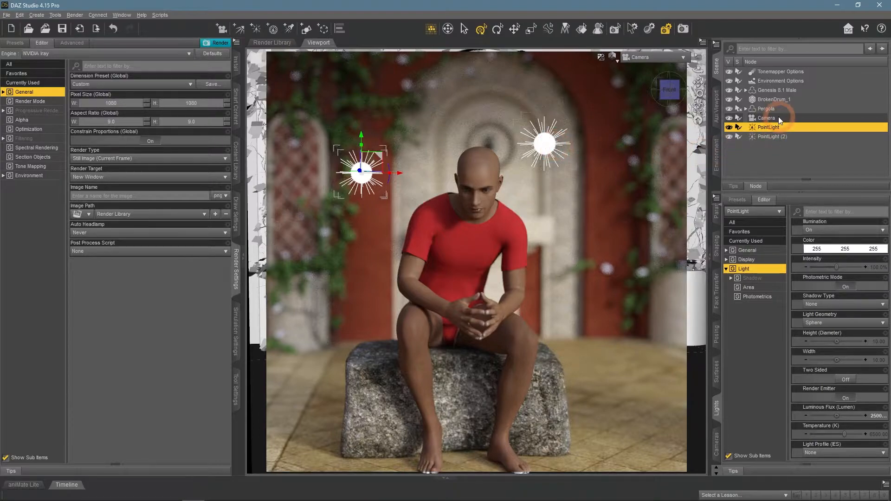
click(766, 117)
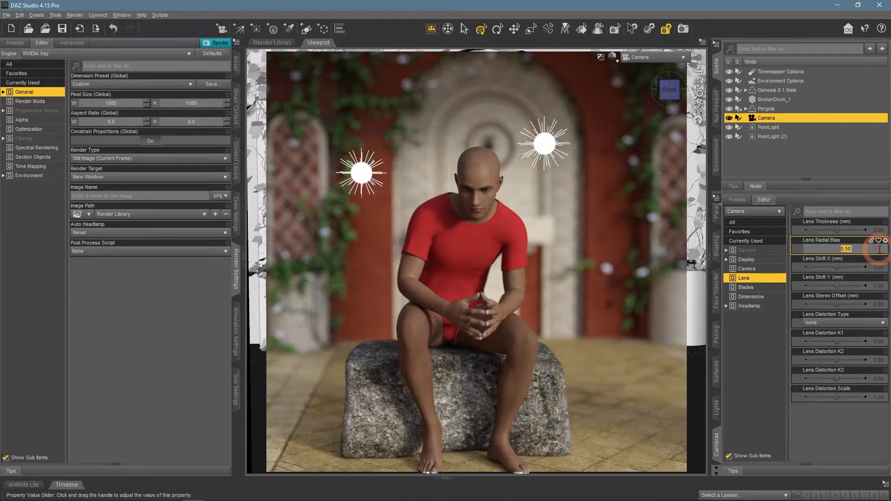
drag(846, 249, 813, 249)
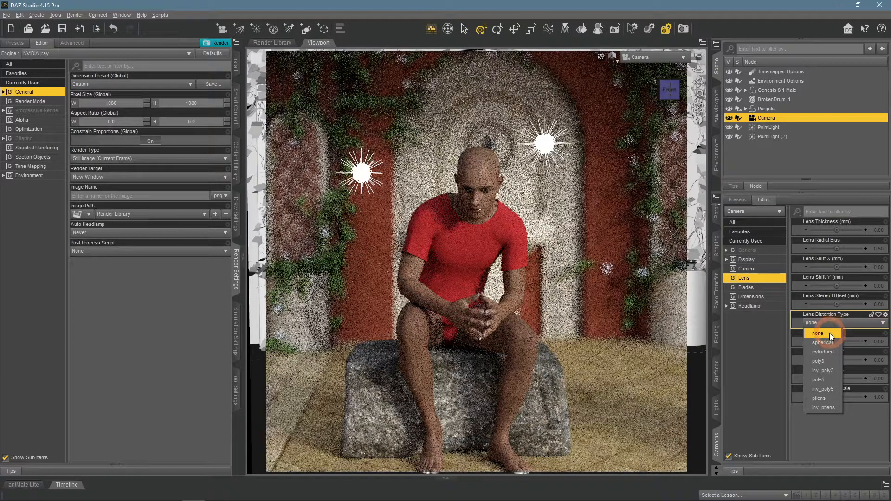
click(824, 343)
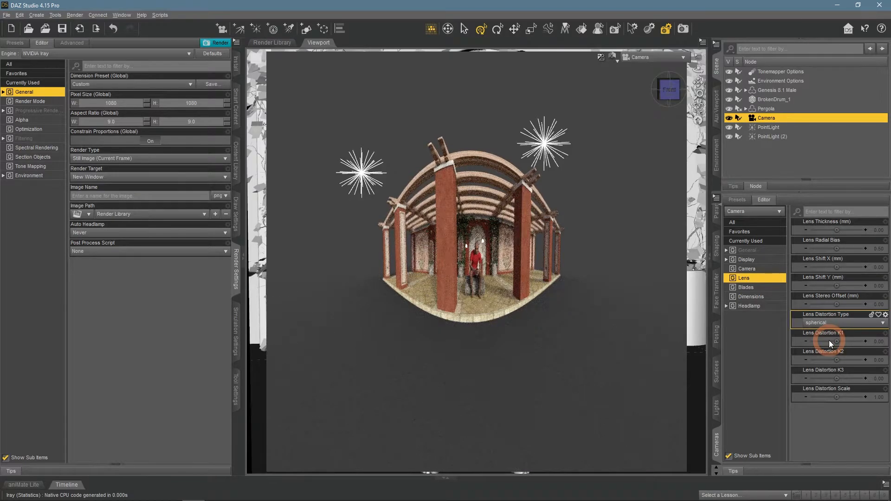
click(838, 323)
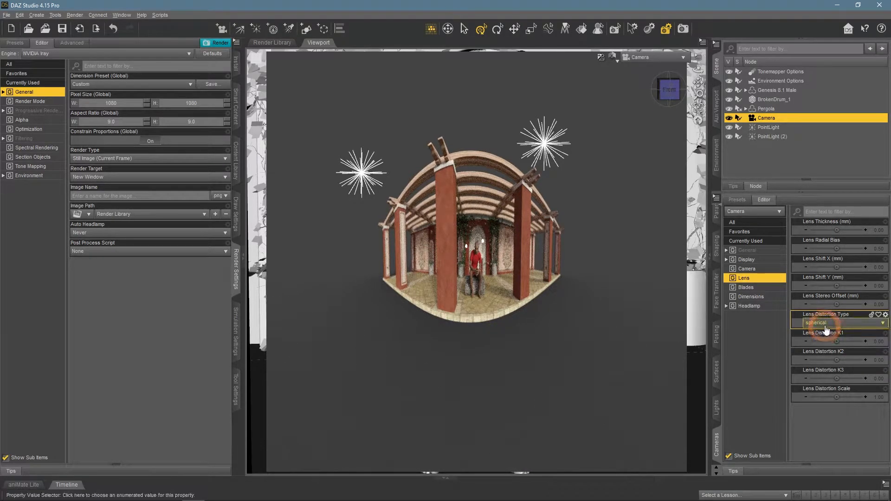
click(840, 323)
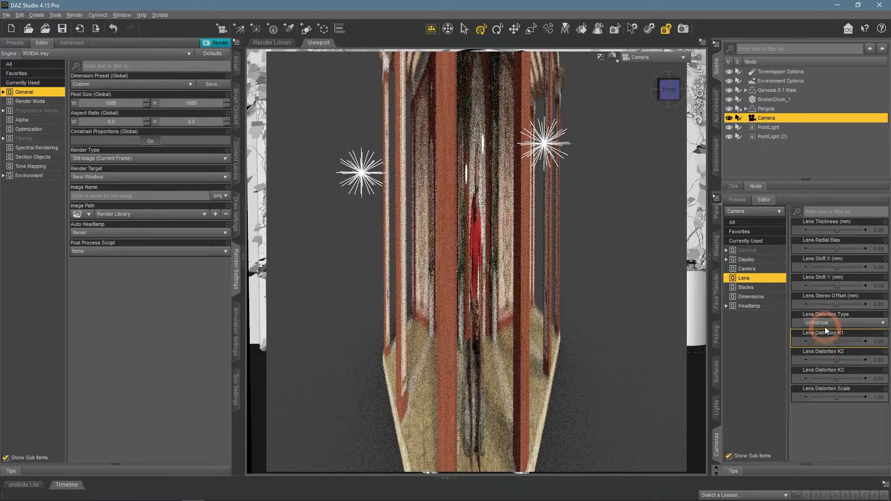
click(838, 323)
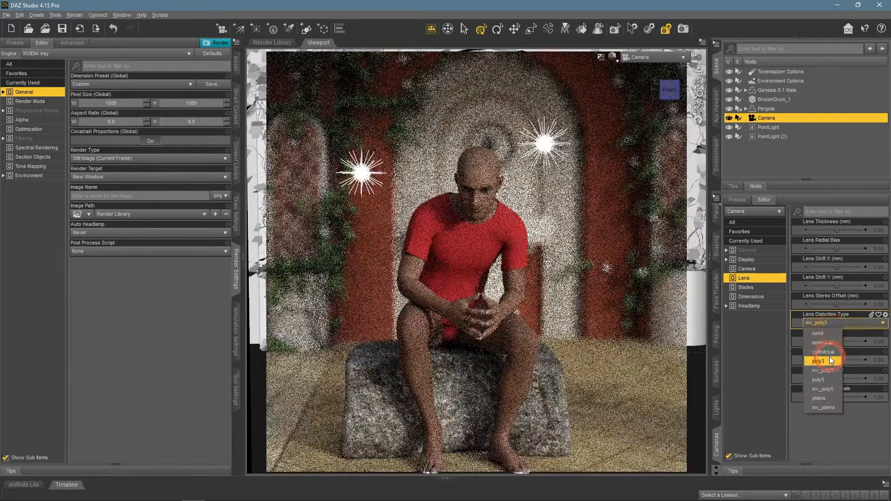
click(824, 341)
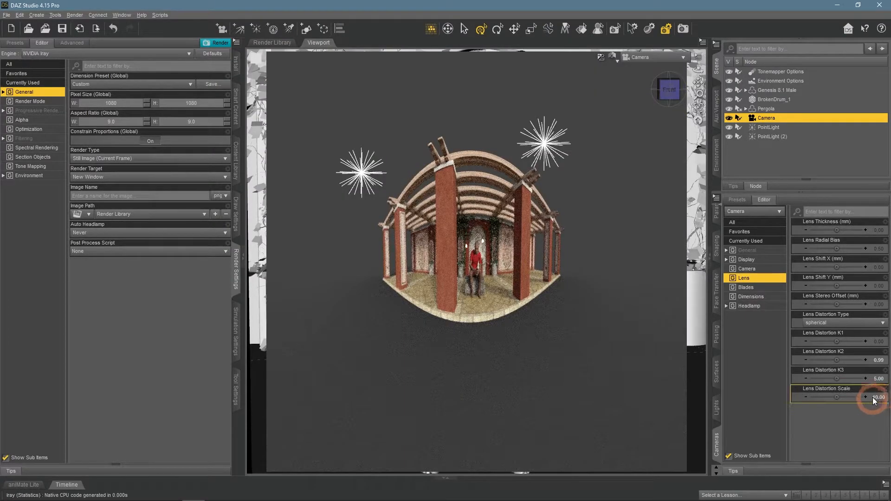
click(874, 343)
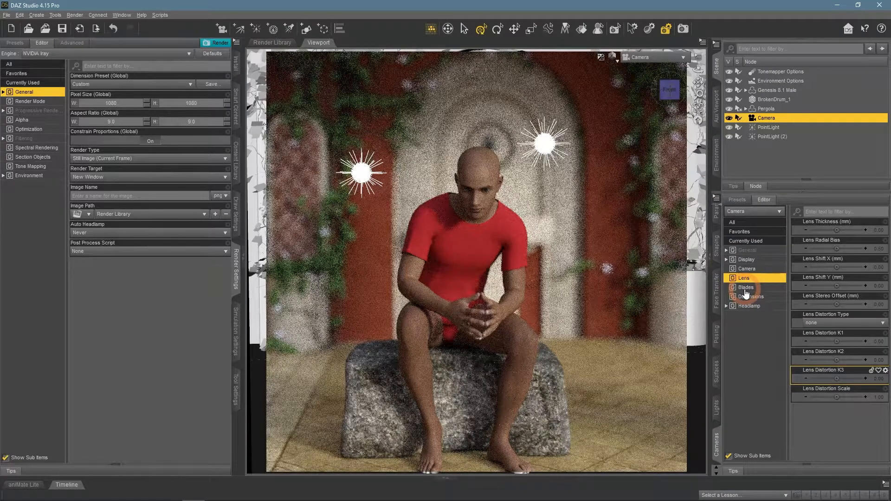
In the Blades group set Aperture Blades to 6 and Aperture Blade Rotation to 45 degrees
click(746, 288)
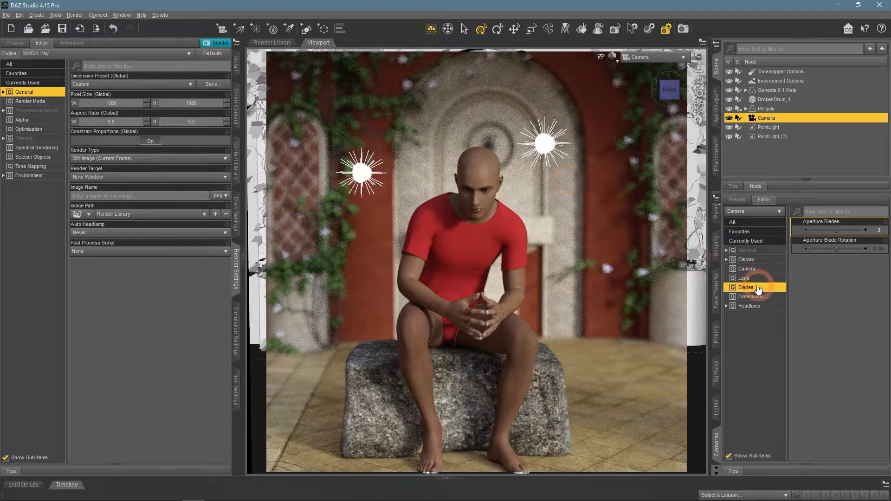
click(743, 277)
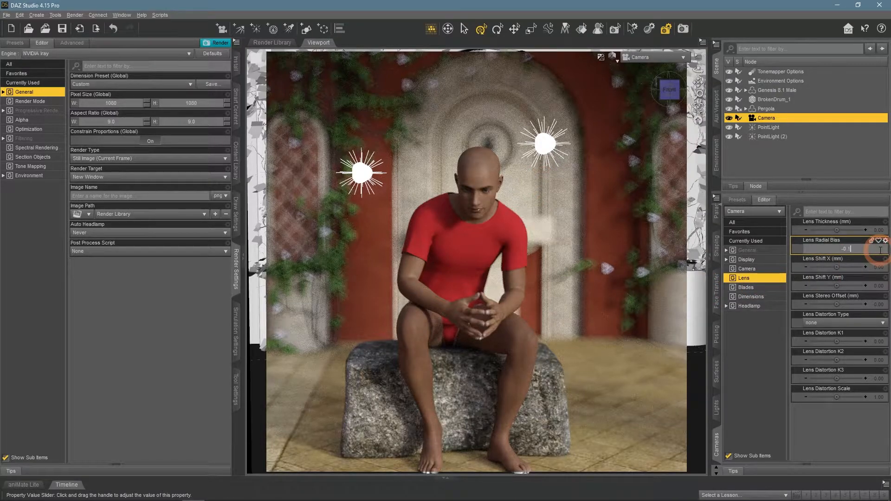
click(746, 287)
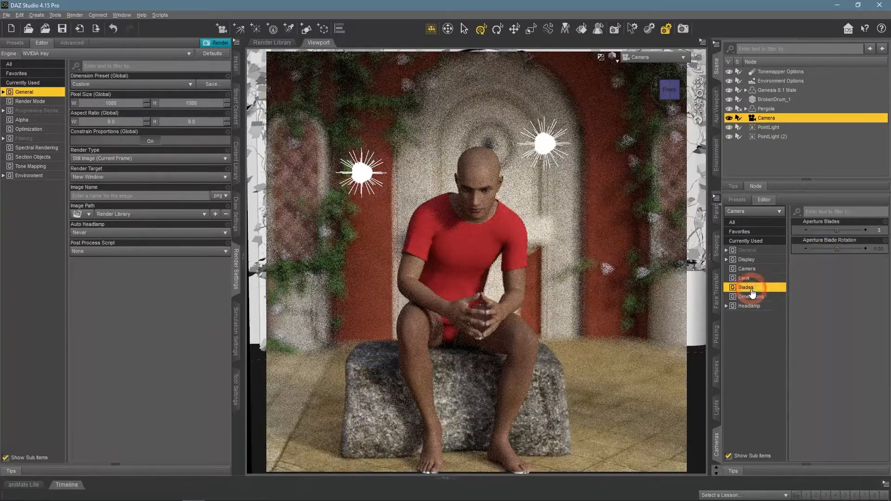
click(845, 230)
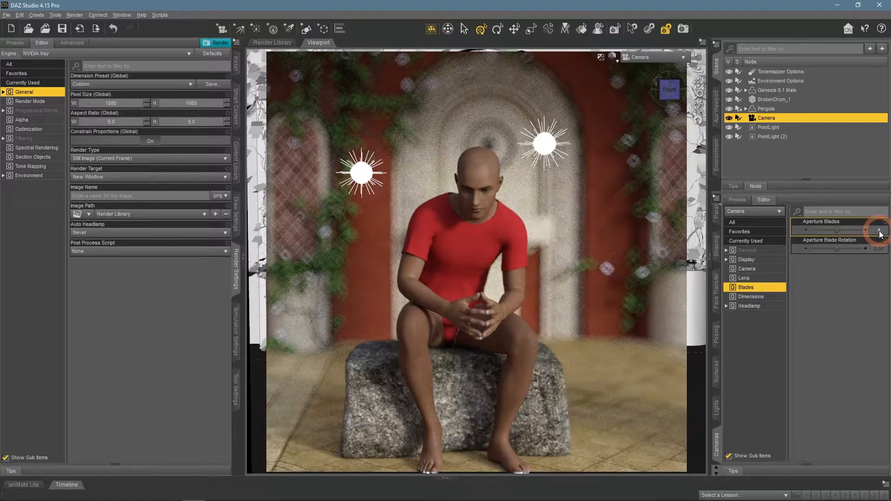
click(878, 230)
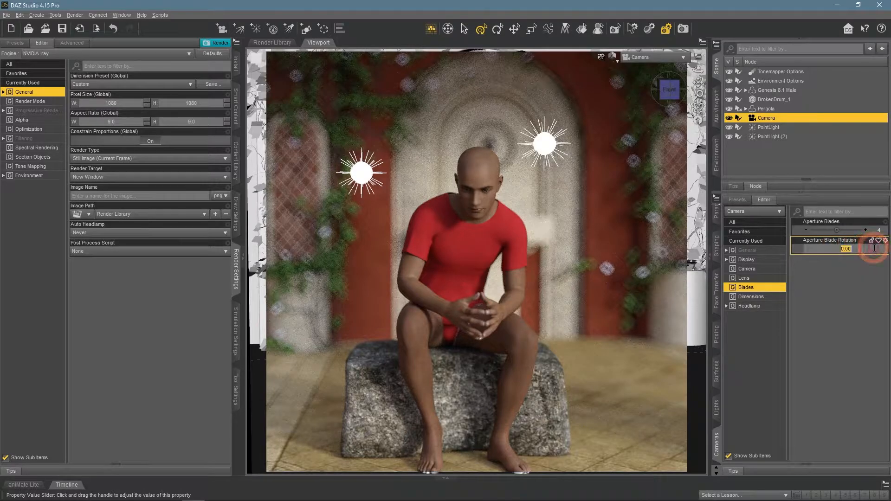
drag(838, 249, 864, 249)
text(45)
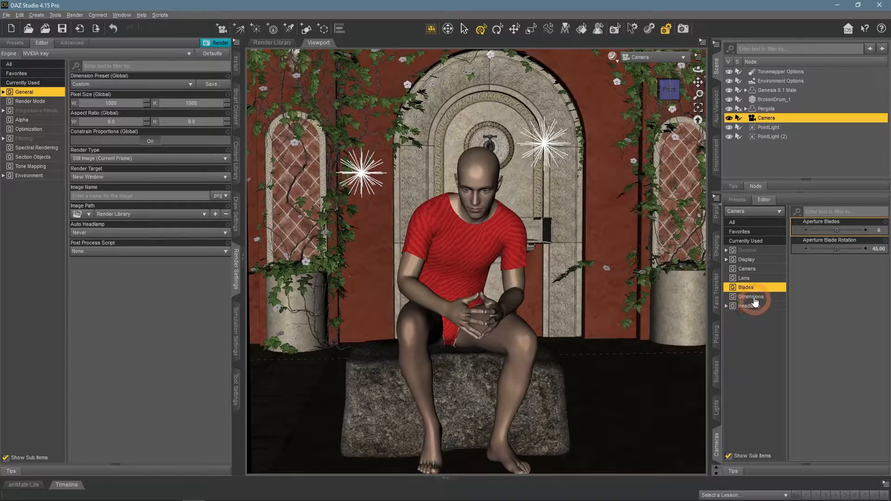
Turn on the camera's Use Local Dimensions and give it a 150×150 pixel size
click(750, 297)
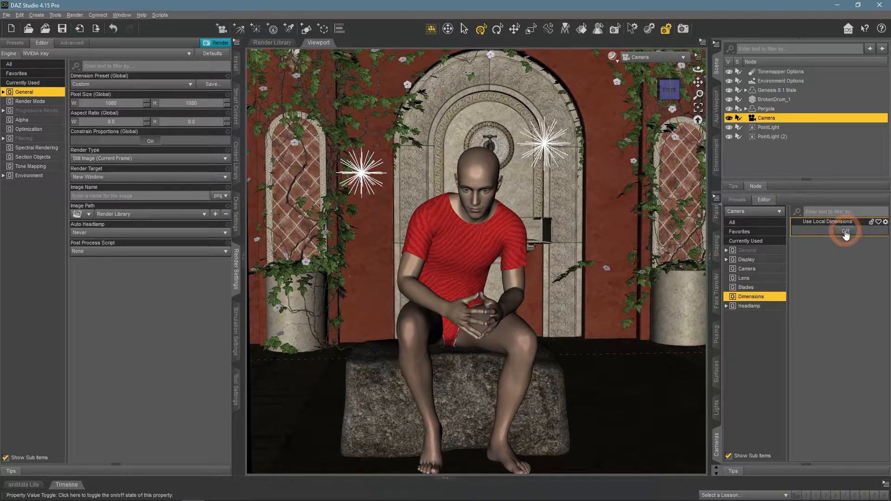
click(846, 232)
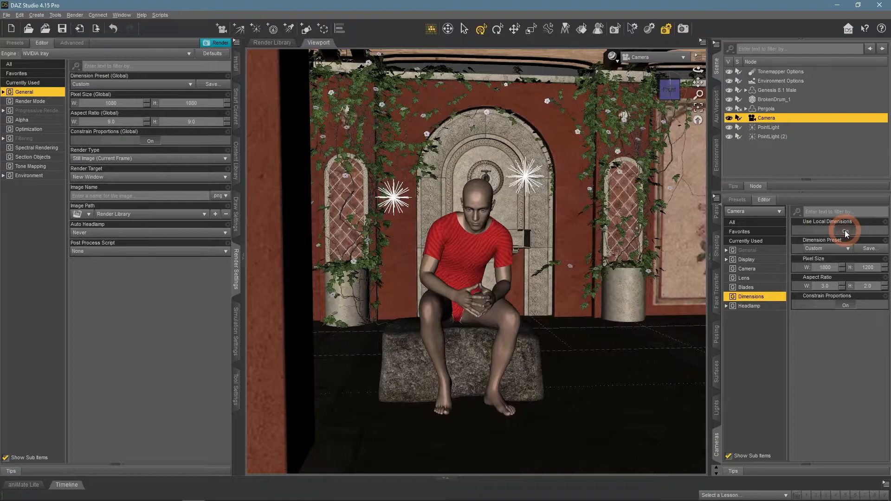
click(844, 230)
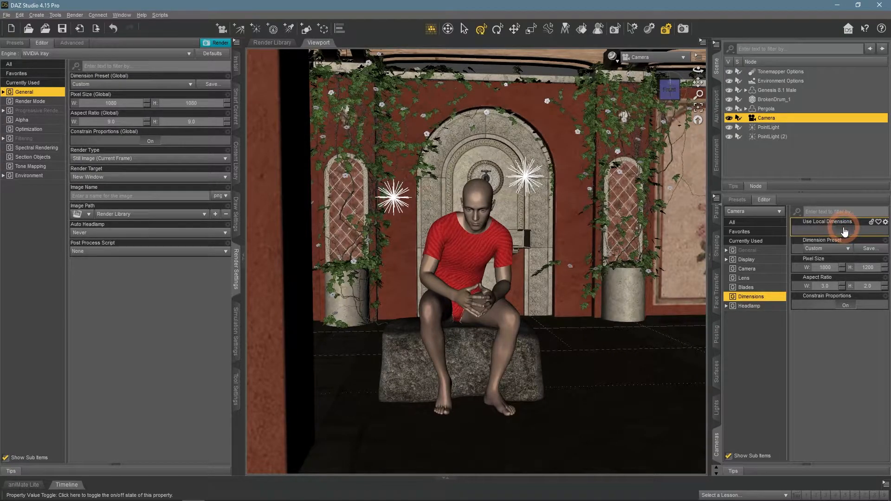
mouse_move(160, 97)
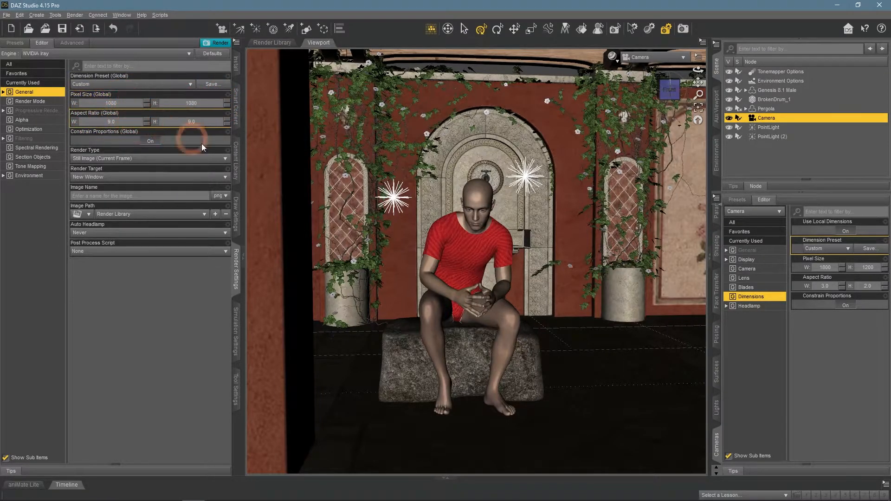
click(824, 267)
text(150)
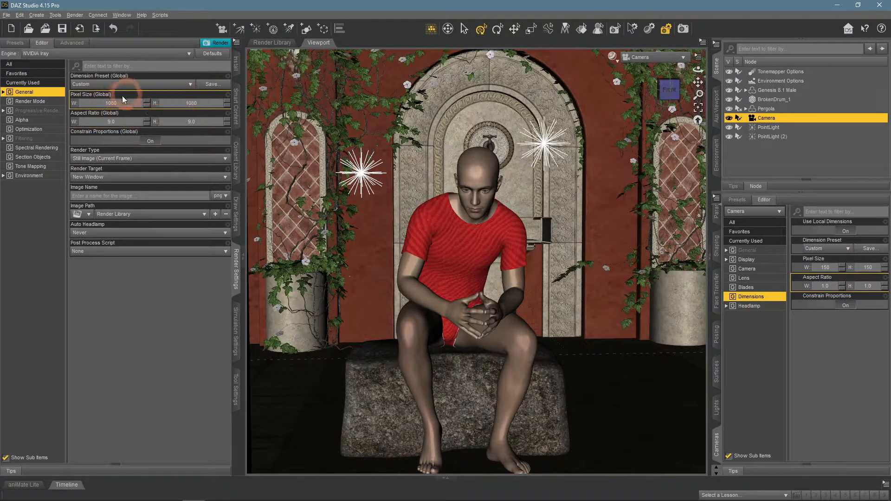
Render a small test image of the seated man, close it, and turn local dimensions off
click(216, 42)
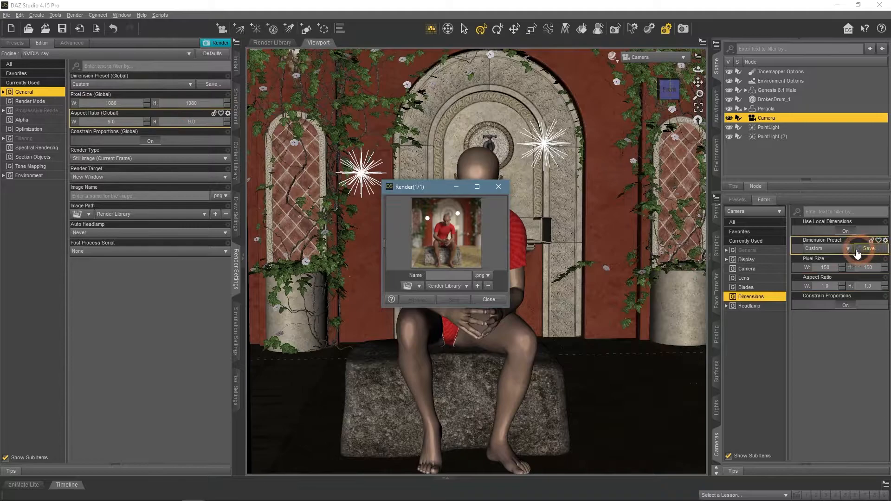
click(499, 186)
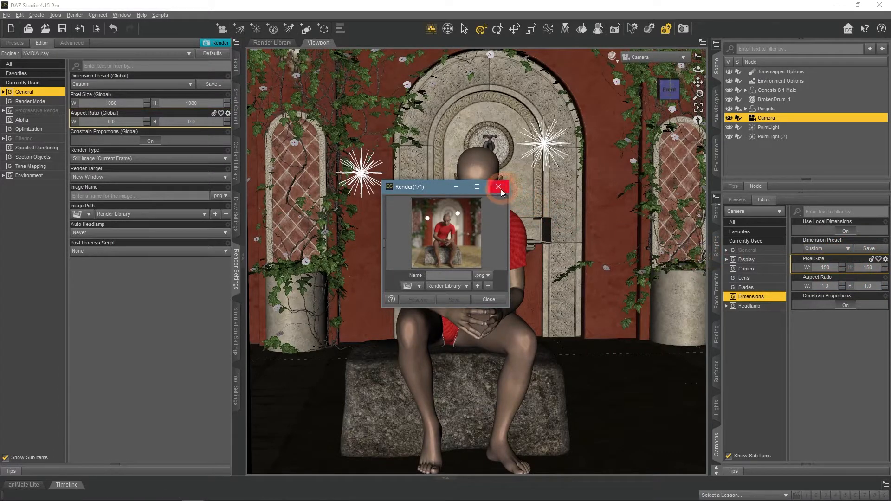
click(498, 186)
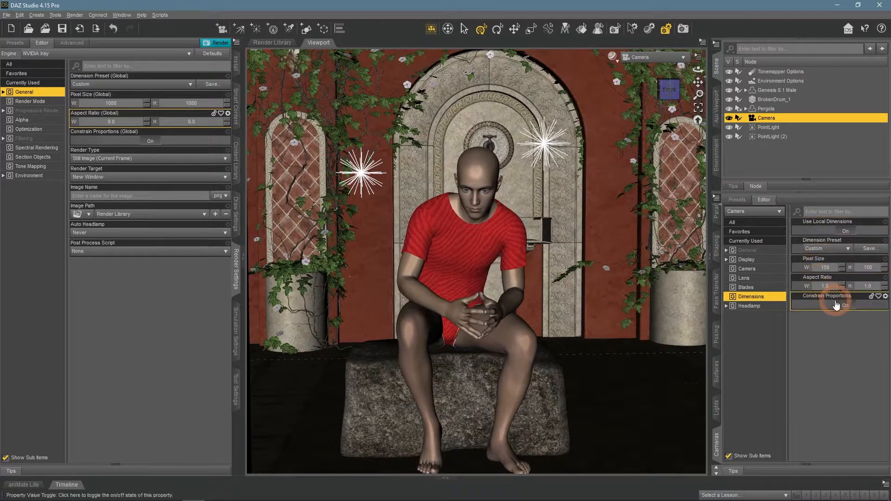
mouse_move(849, 328)
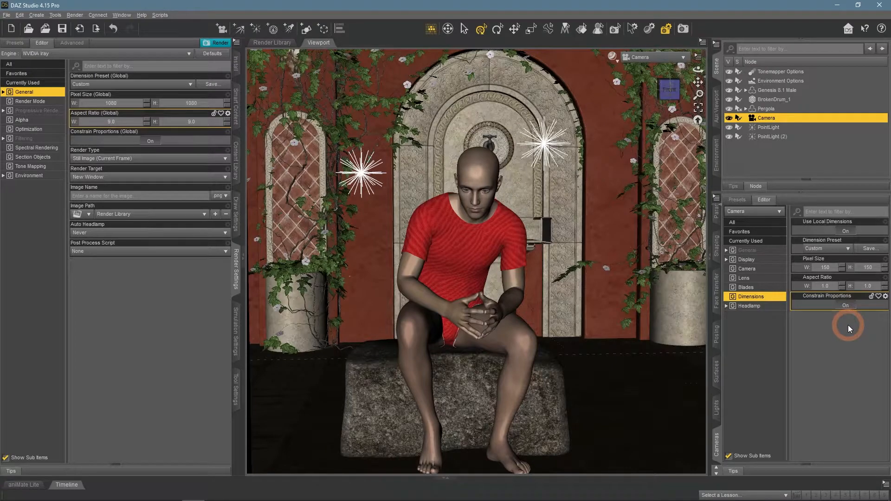
click(846, 230)
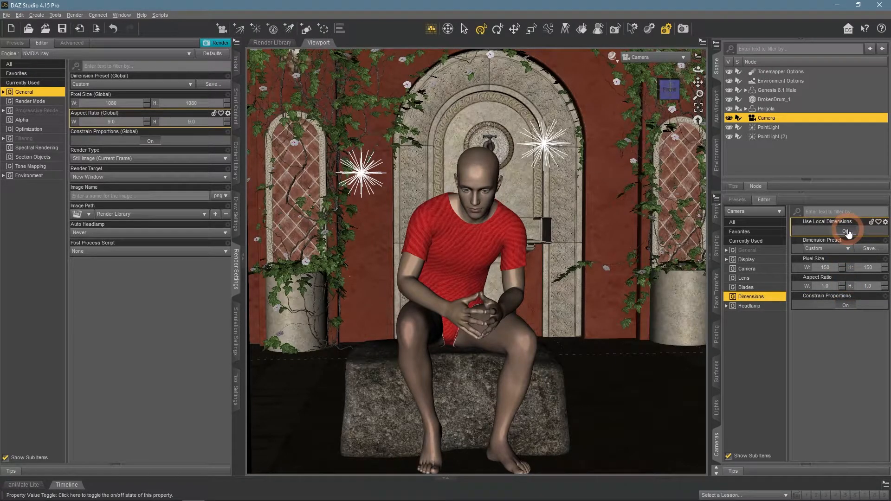
click(847, 231)
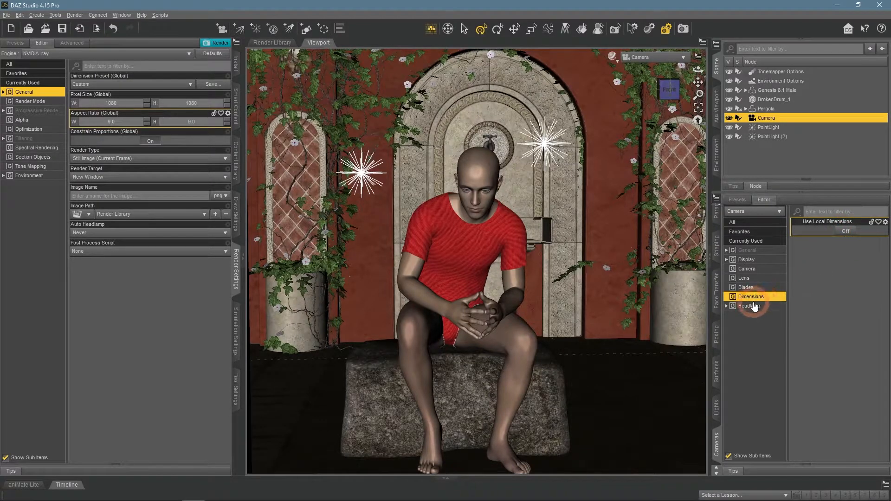
Set Environment Mode to Scene Only and turn the camera's Headlamp Mode on
click(748, 306)
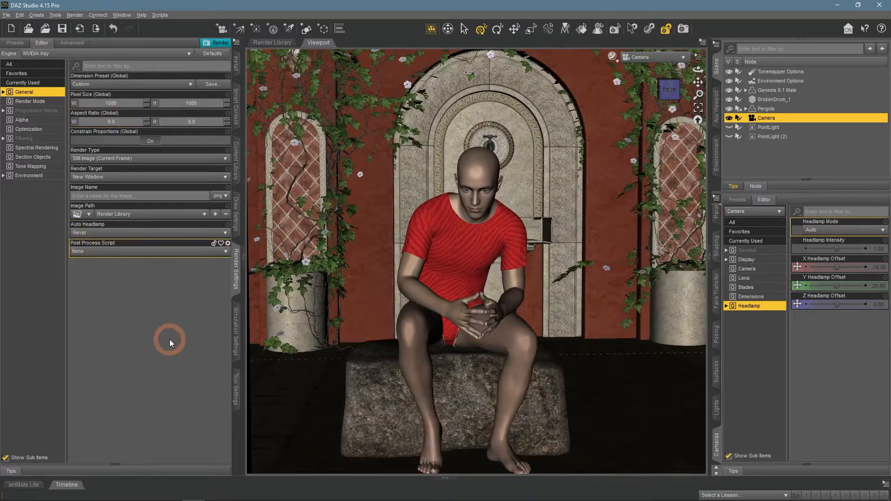
click(29, 175)
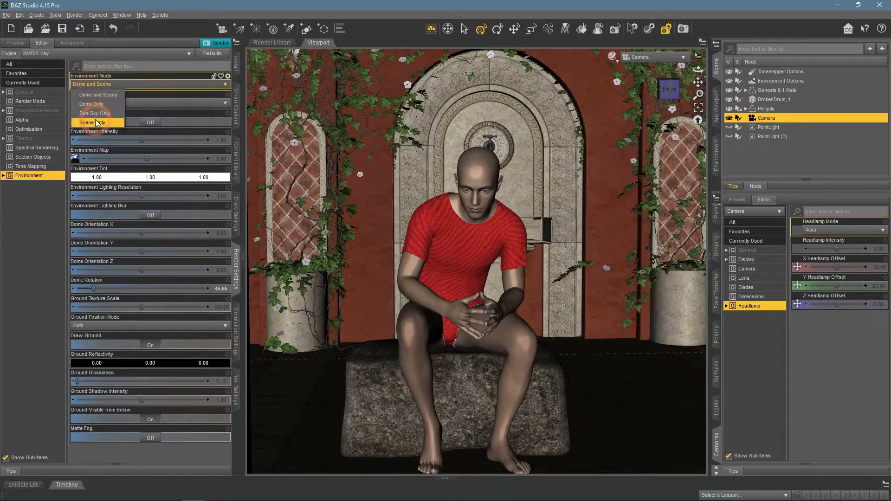
click(94, 123)
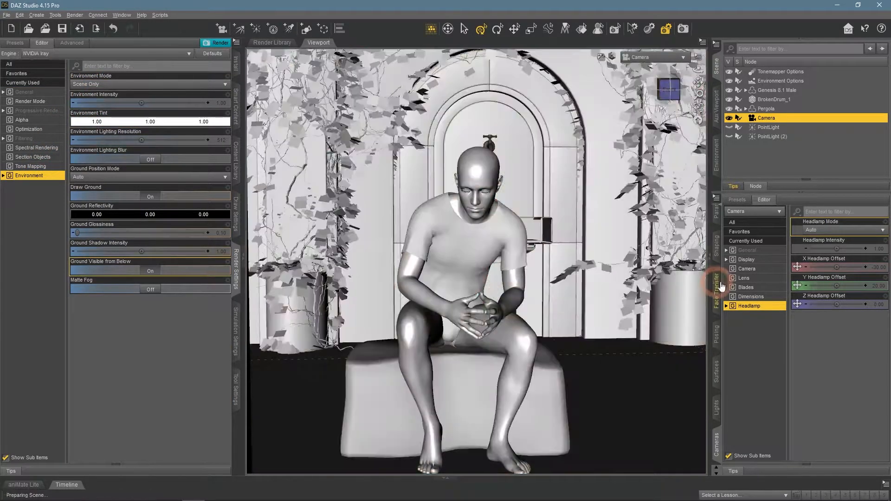
click(838, 230)
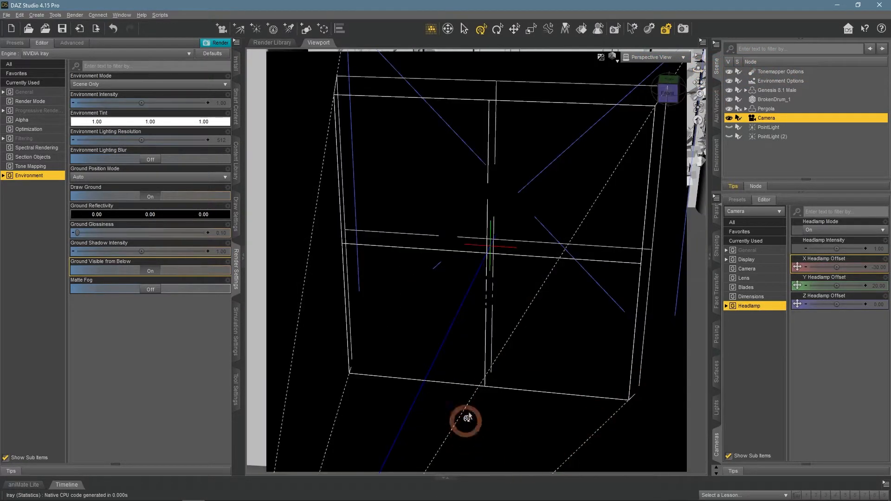
View through the camera in Iray, turn the headlamp off, and switch the environment to Dome Only
click(681, 57)
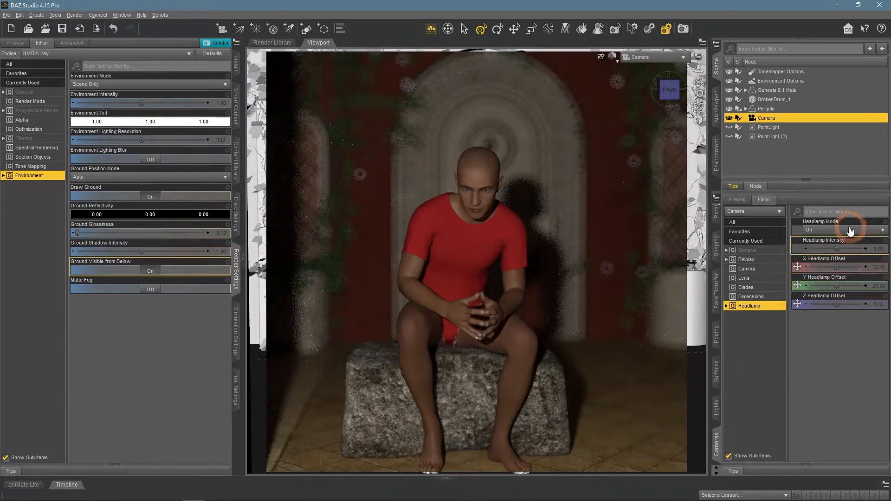
click(848, 230)
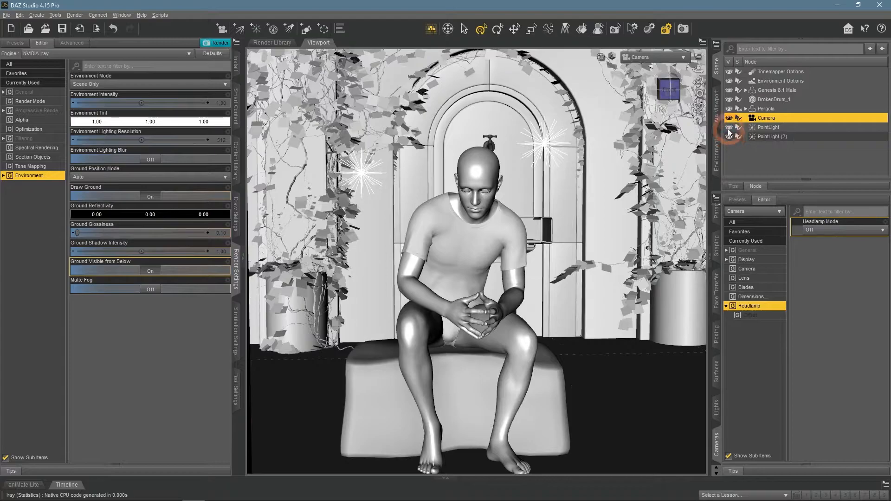
click(149, 84)
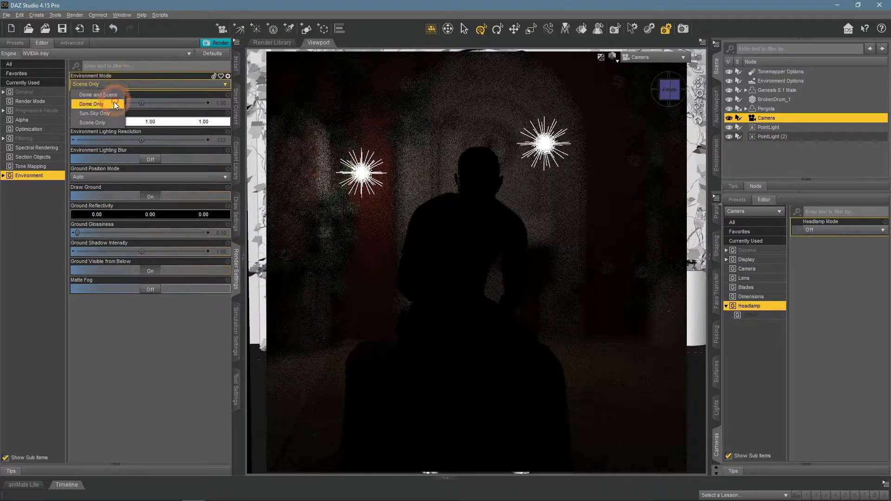
click(97, 95)
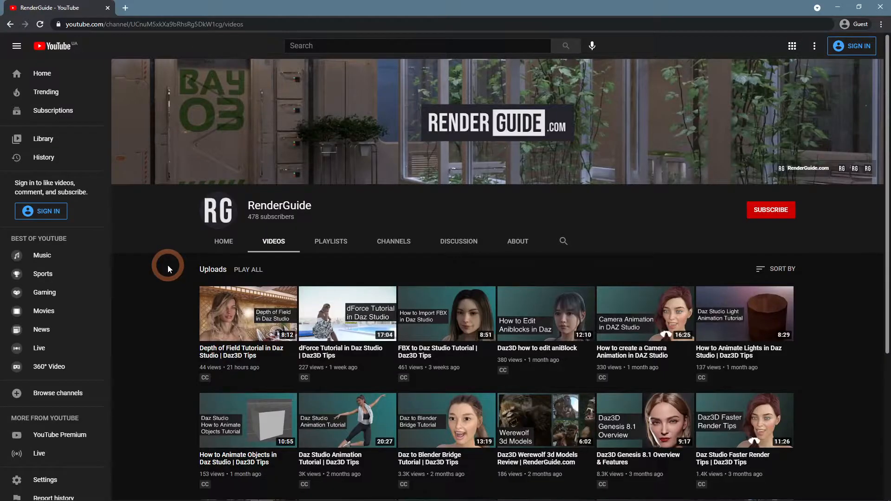
mouse_move(333, 226)
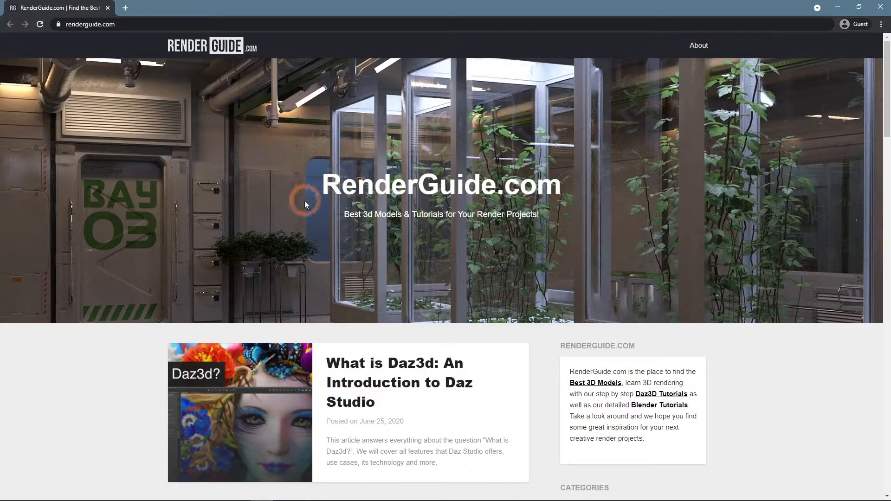
Scroll the RenderGuide page to the Daz3d Camera Settings article's camera settings heading
scroll(down, 3)
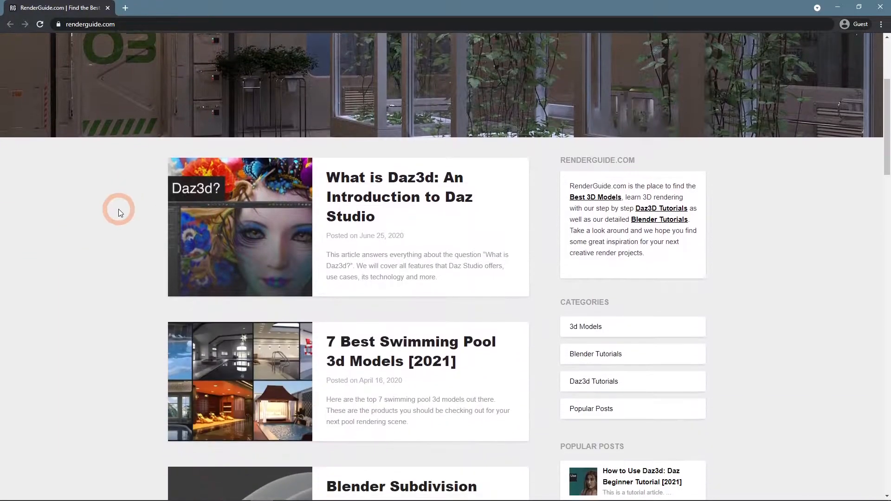
scroll(down, 3)
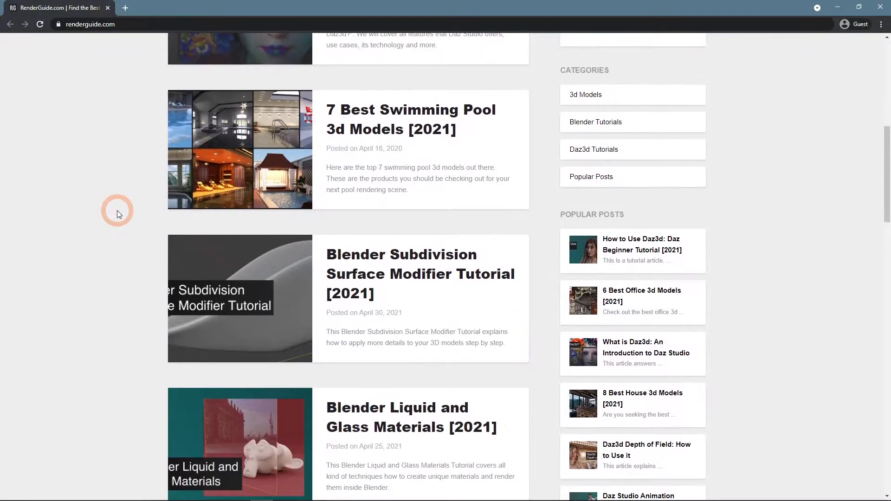
mouse_move(586, 152)
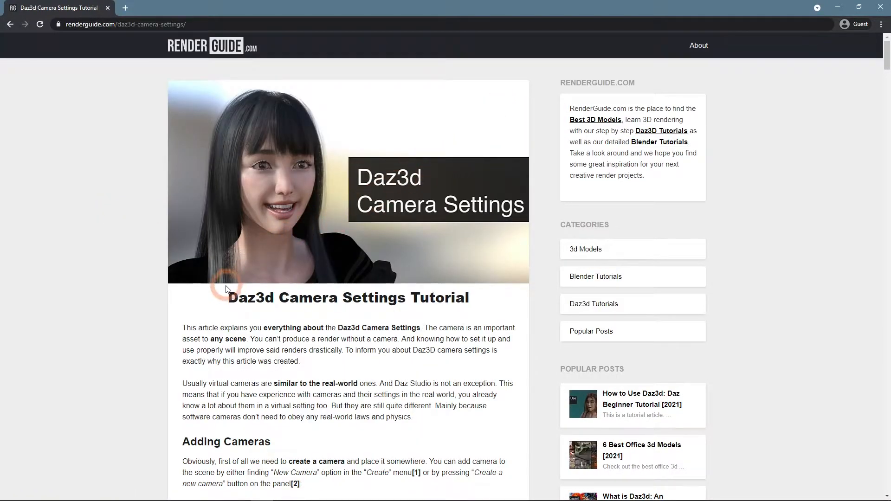
mouse_move(871, 61)
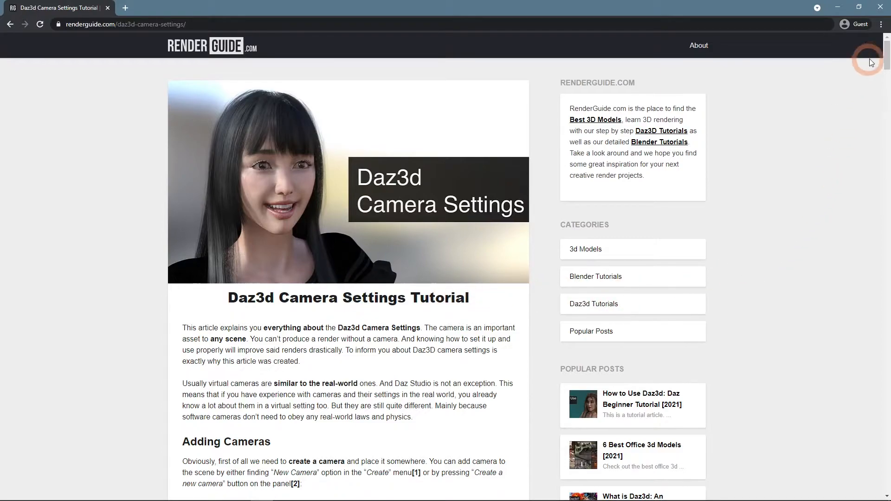
scroll(down, 3)
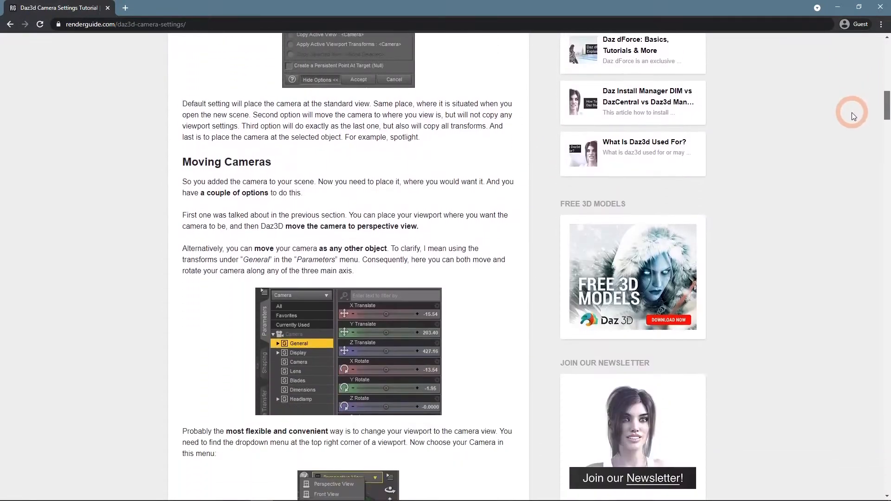
scroll(down, 3)
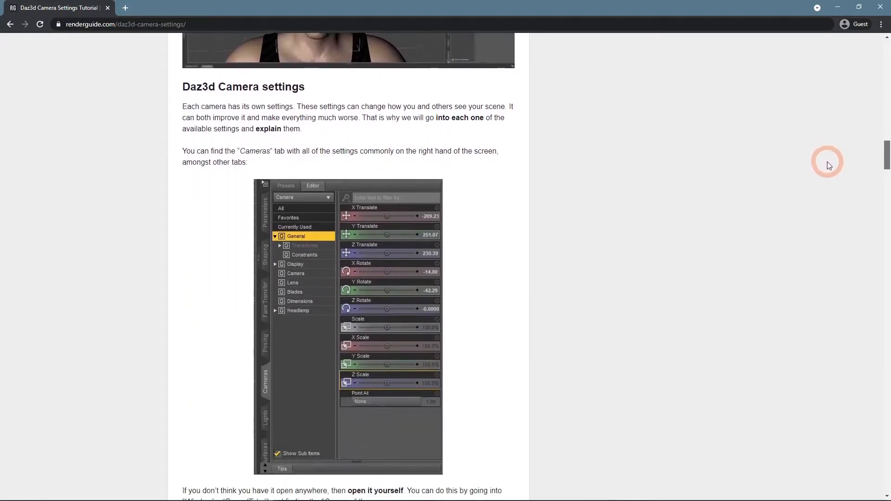